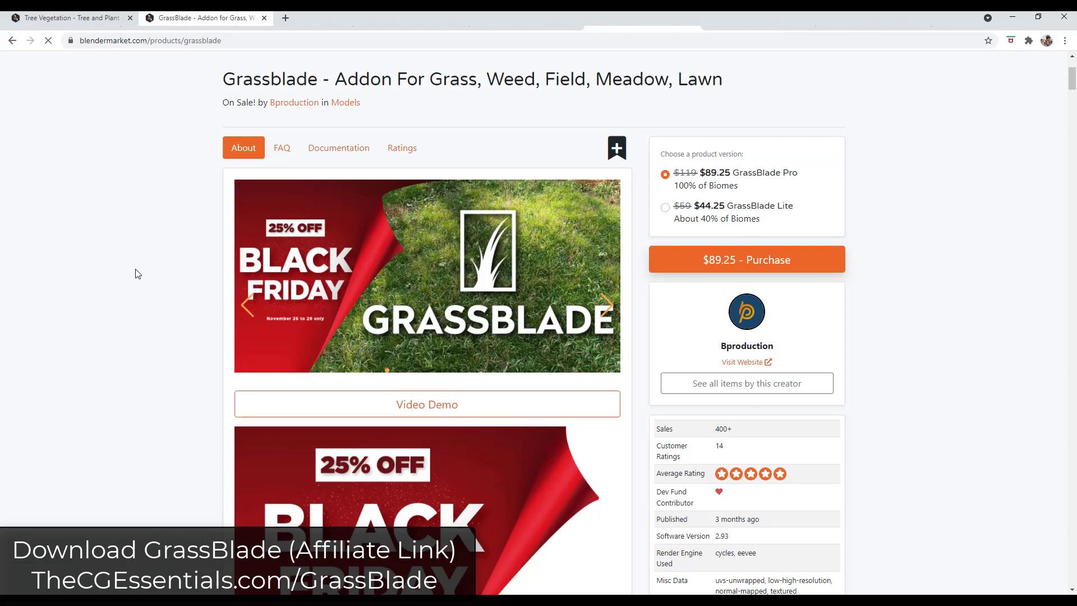
# Scroll down through the currently open Blender Market product page.
pyautogui.scroll(-3)
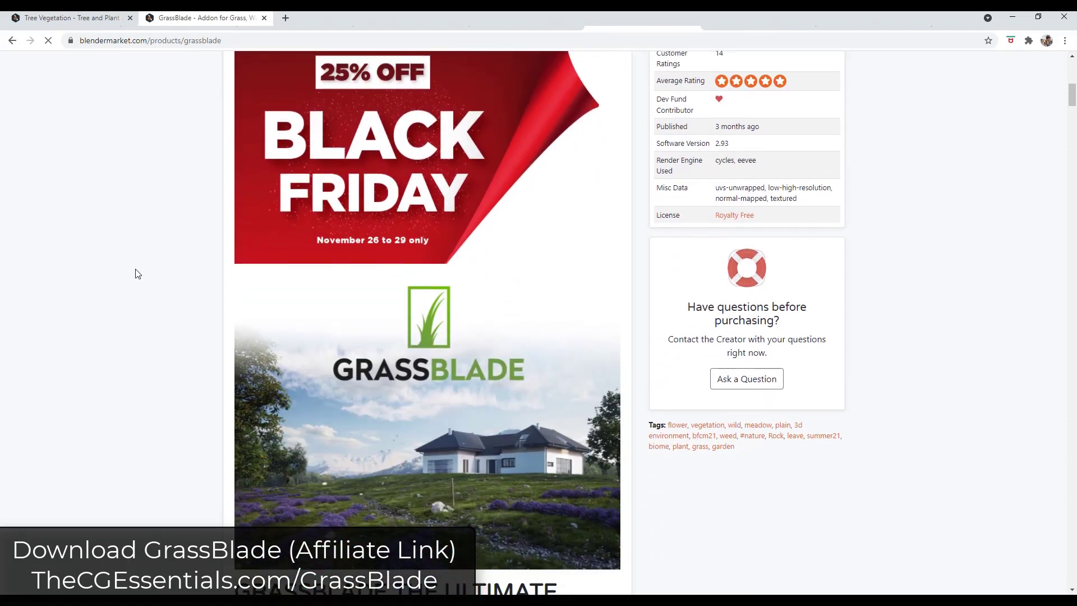
pyautogui.scroll(-3)
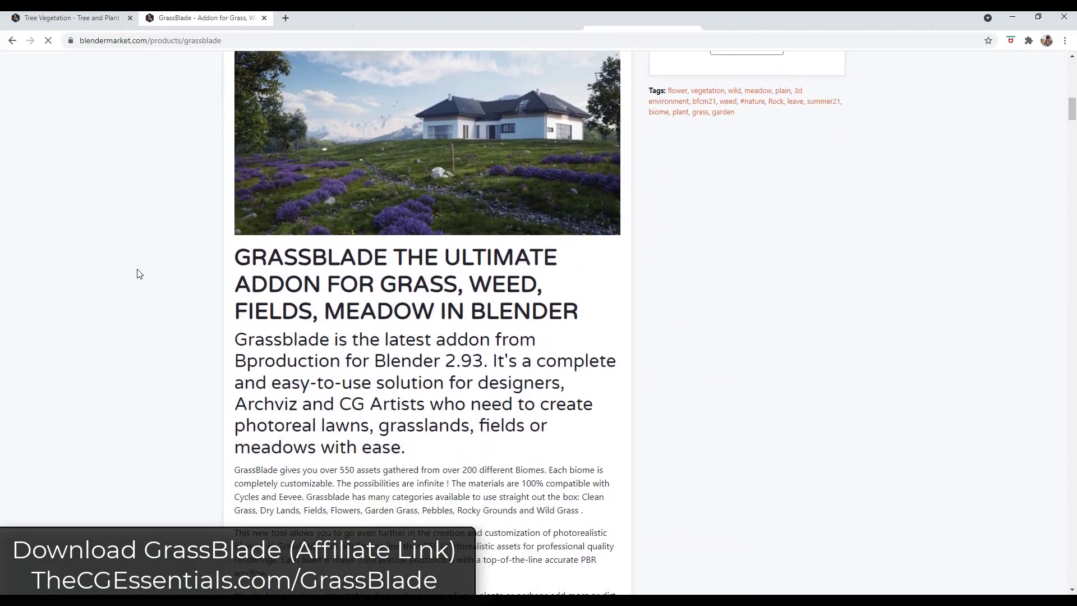
pyautogui.scroll(-3)
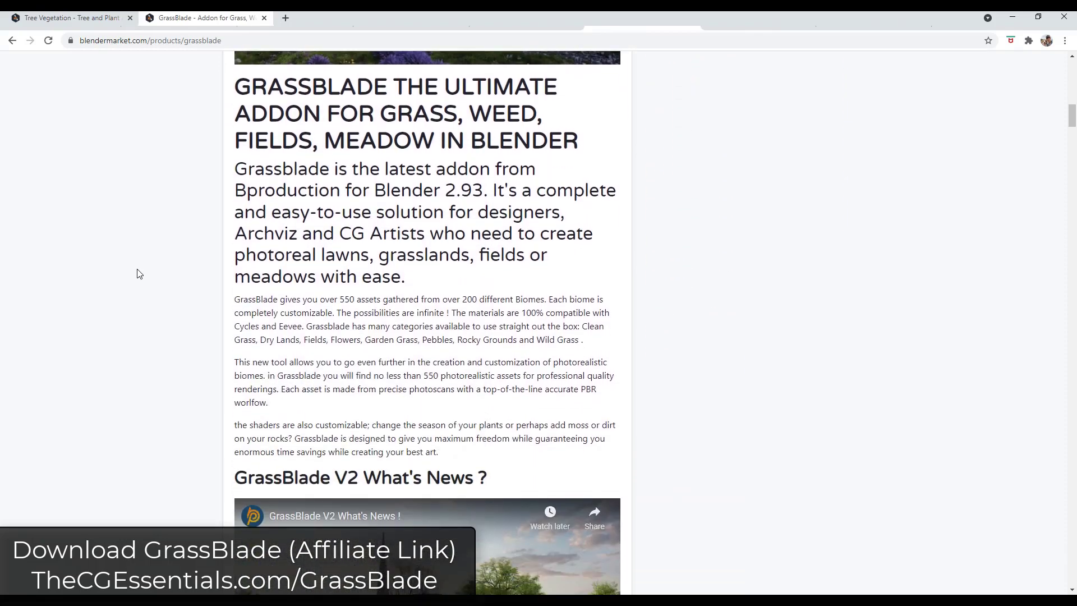
pyautogui.scroll(-3)
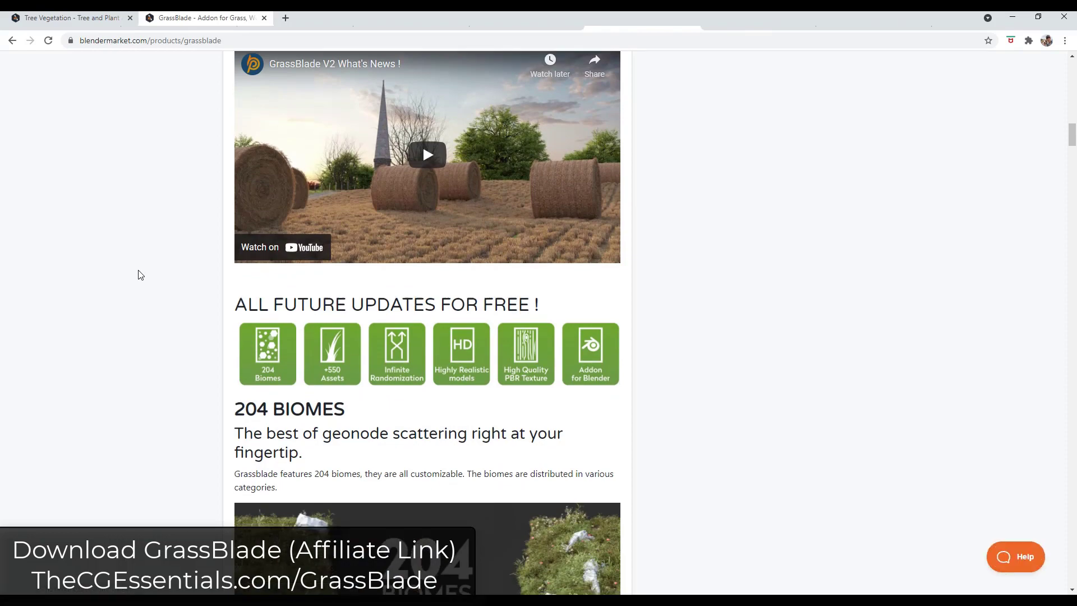
pyautogui.scroll(-3)
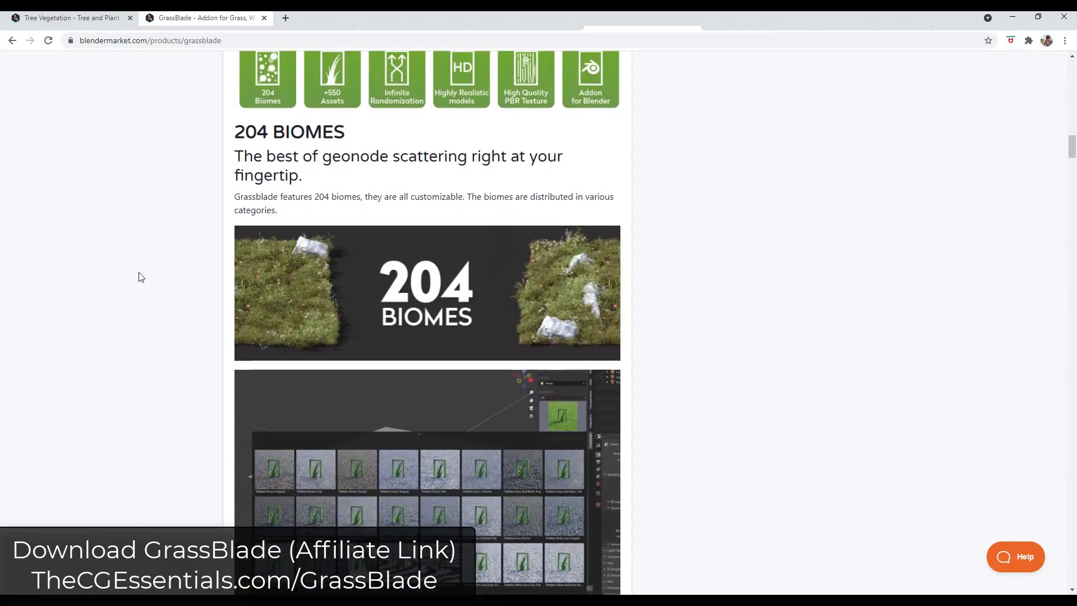
pyautogui.scroll(-3)
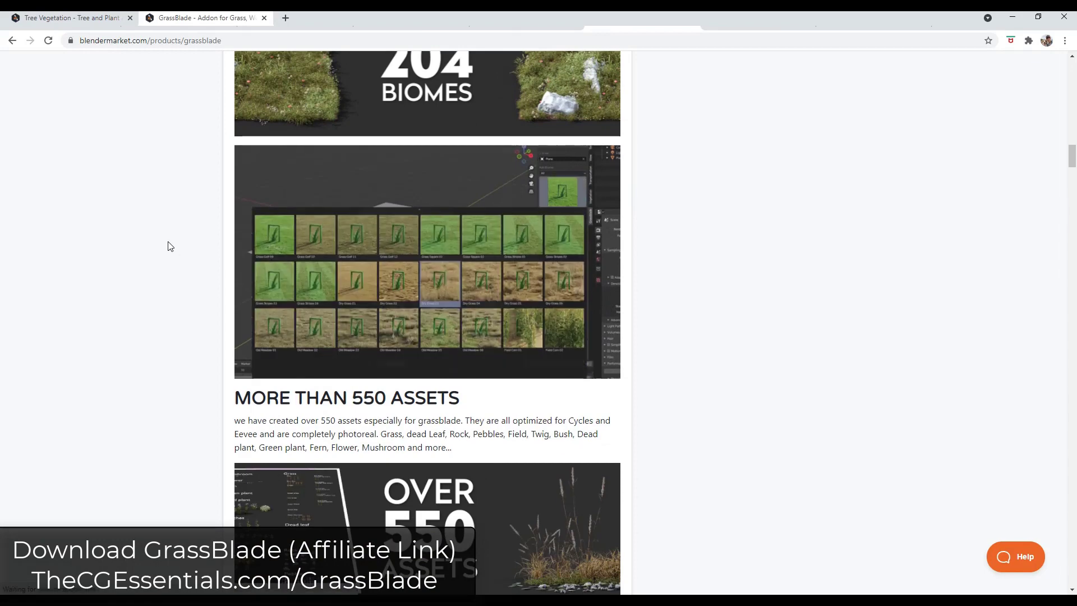
pyautogui.scroll(-3)
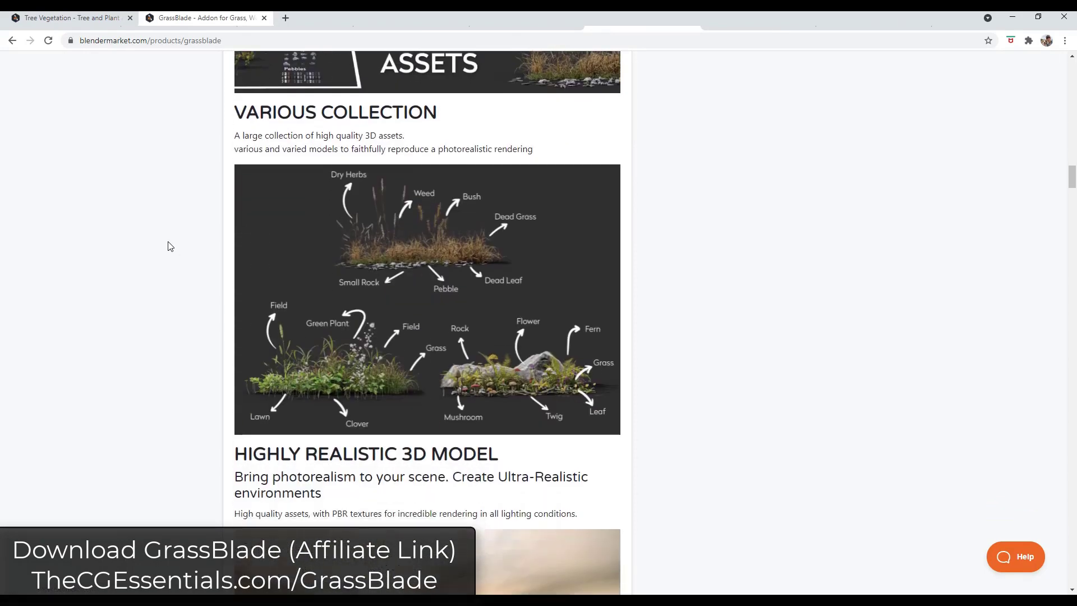
pyautogui.moveTo(175, 245)
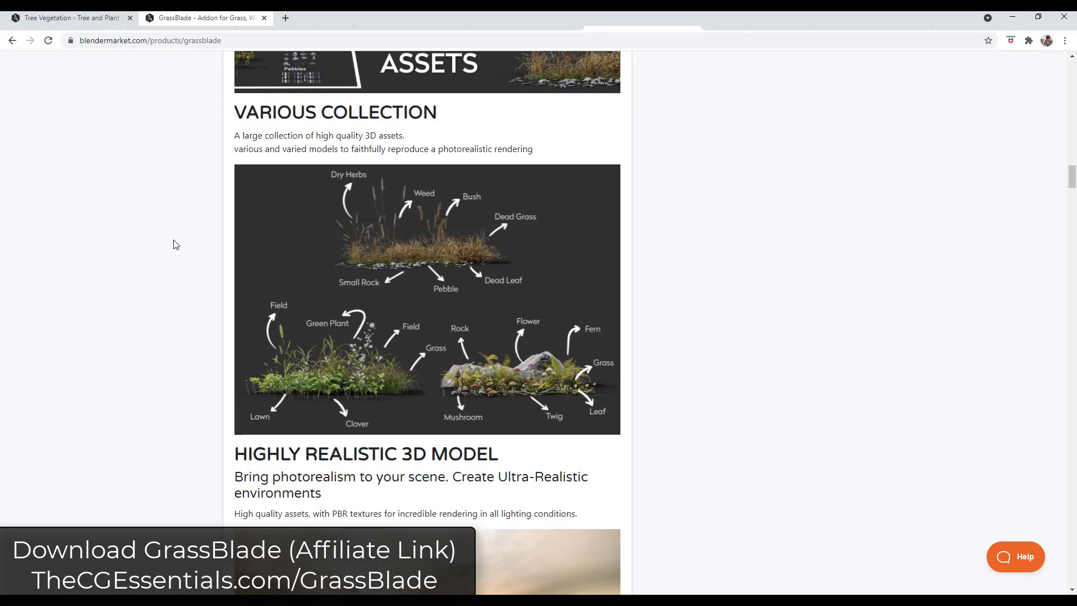
pyautogui.moveTo(179, 243)
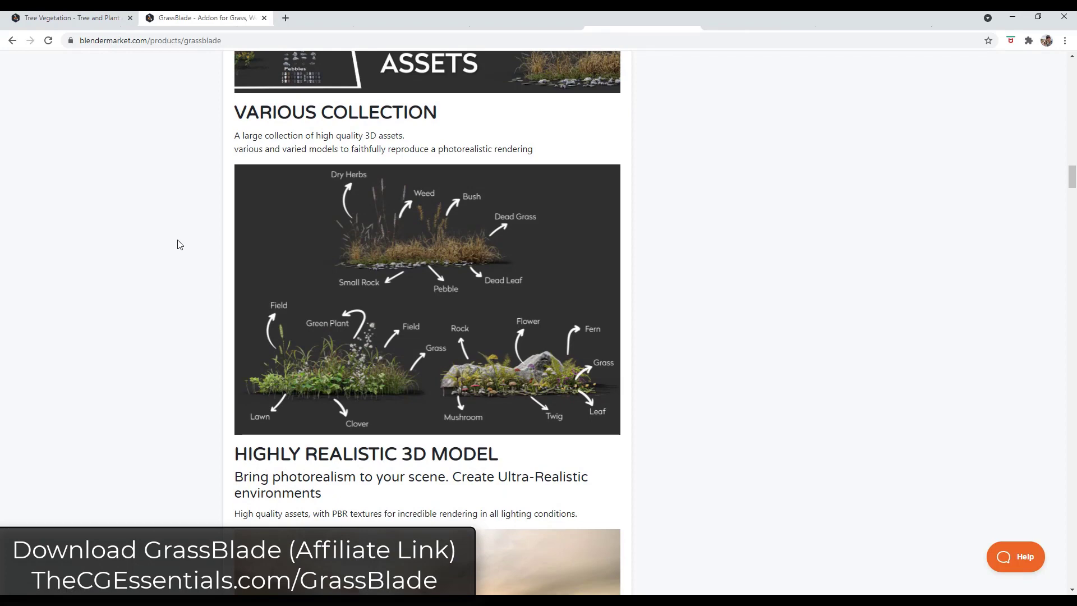
pyautogui.scroll(-3)
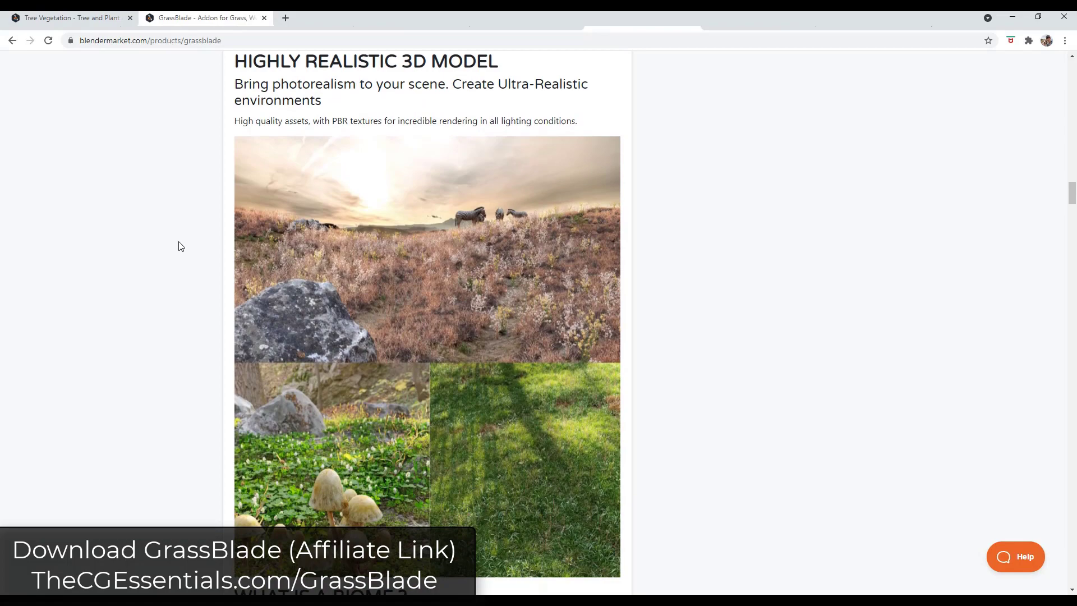
pyautogui.scroll(-3)
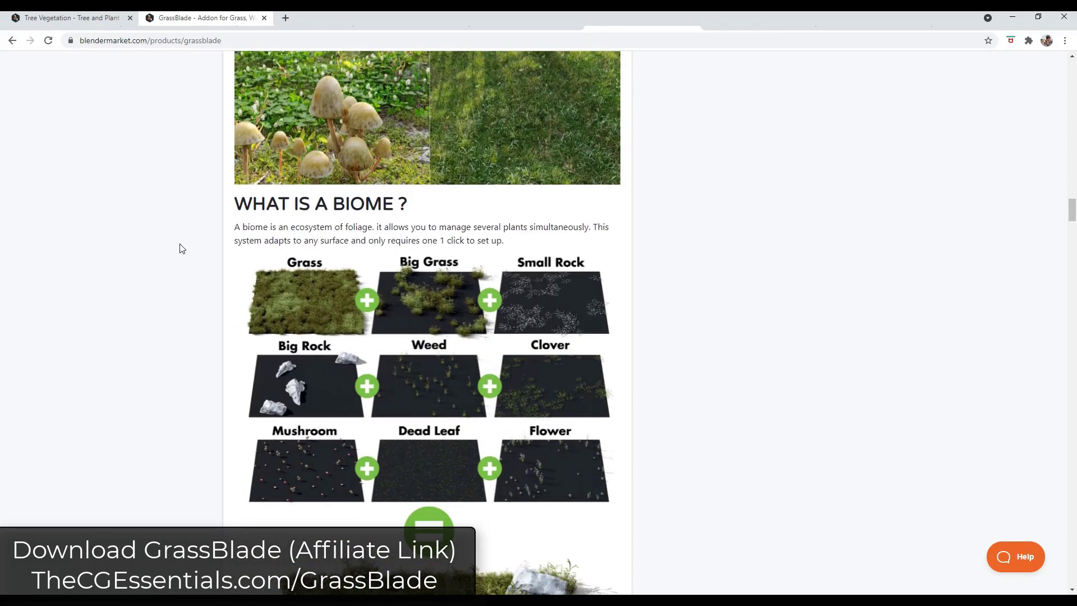
pyautogui.scroll(-3)
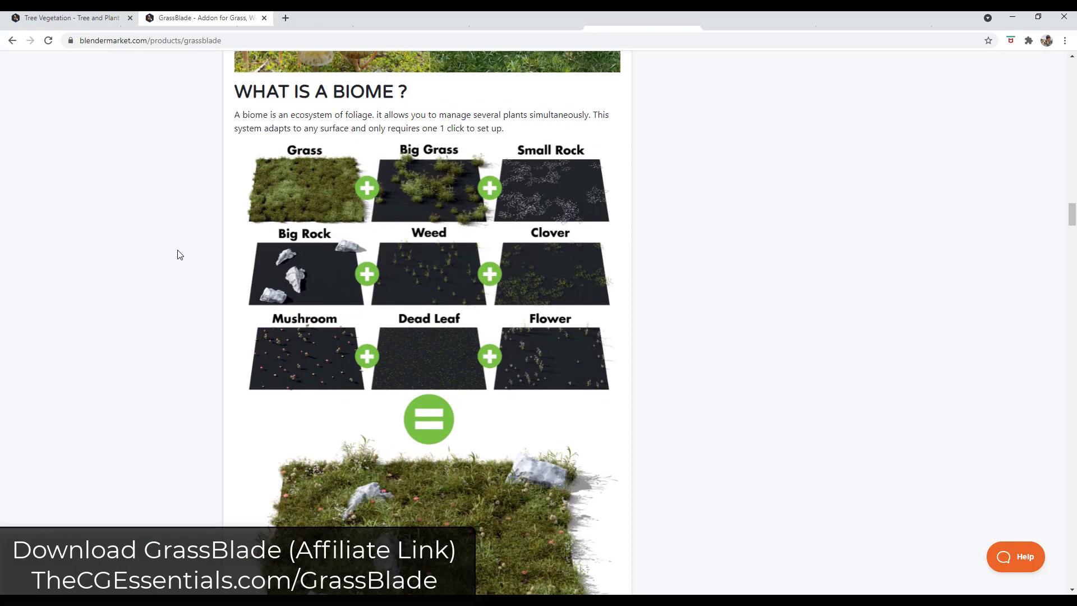
pyautogui.scroll(-3)
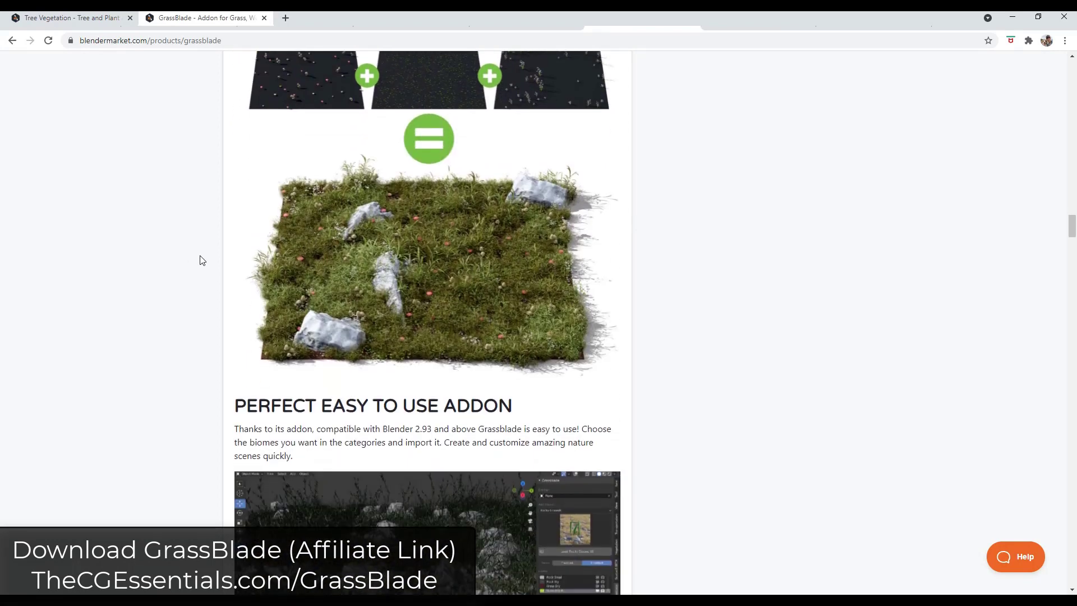
pyautogui.scroll(-3)
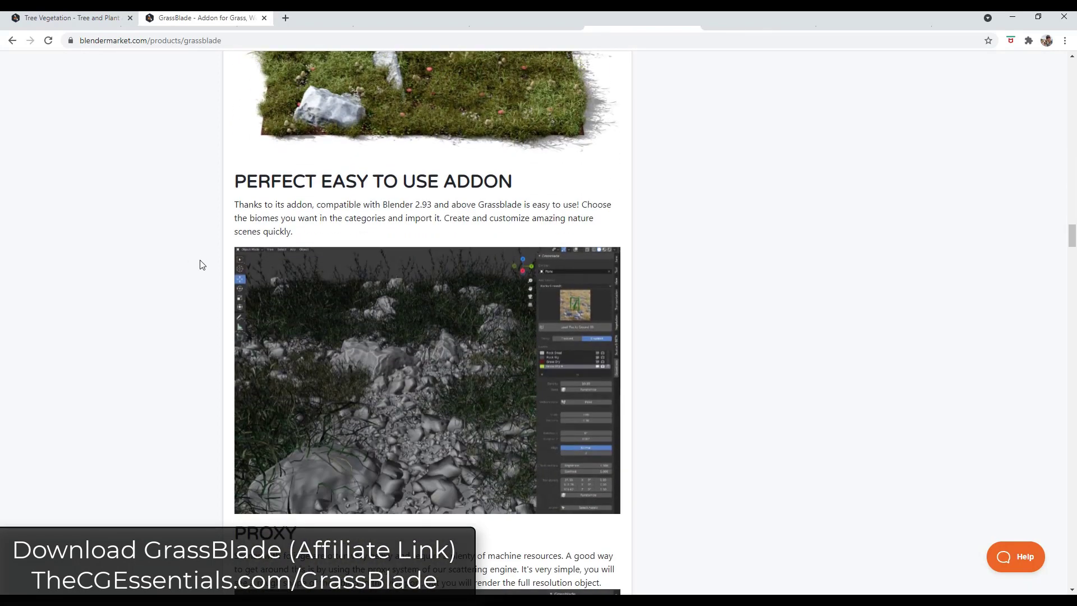
pyautogui.scroll(-3)
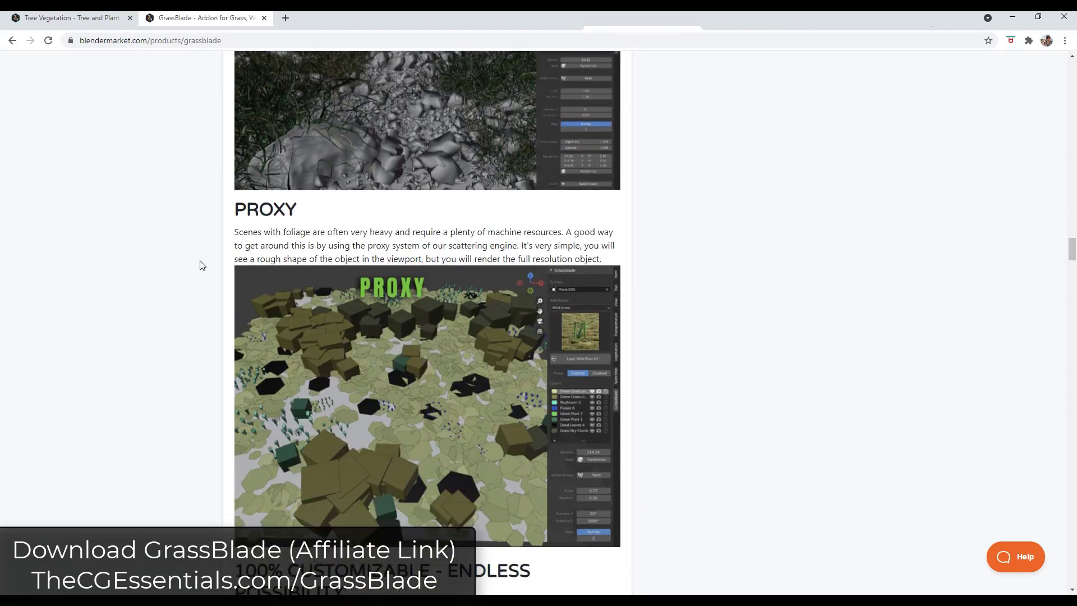
# Switch to the Tree Vegetation tab and scroll through its news, features and interface sections.
pyautogui.click(65, 18)
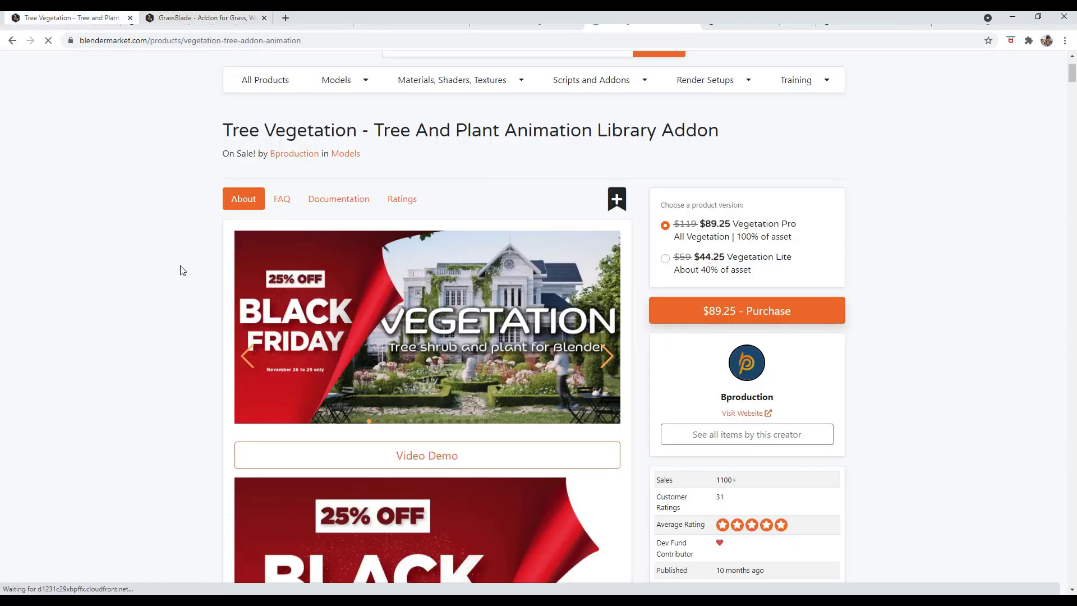
pyautogui.scroll(-3)
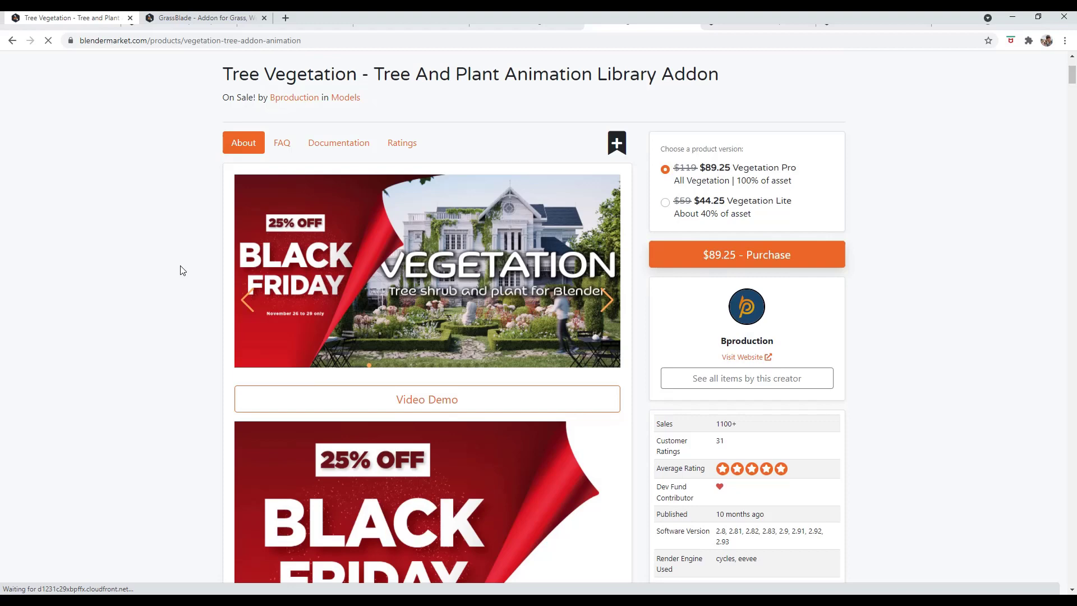
pyautogui.scroll(-3)
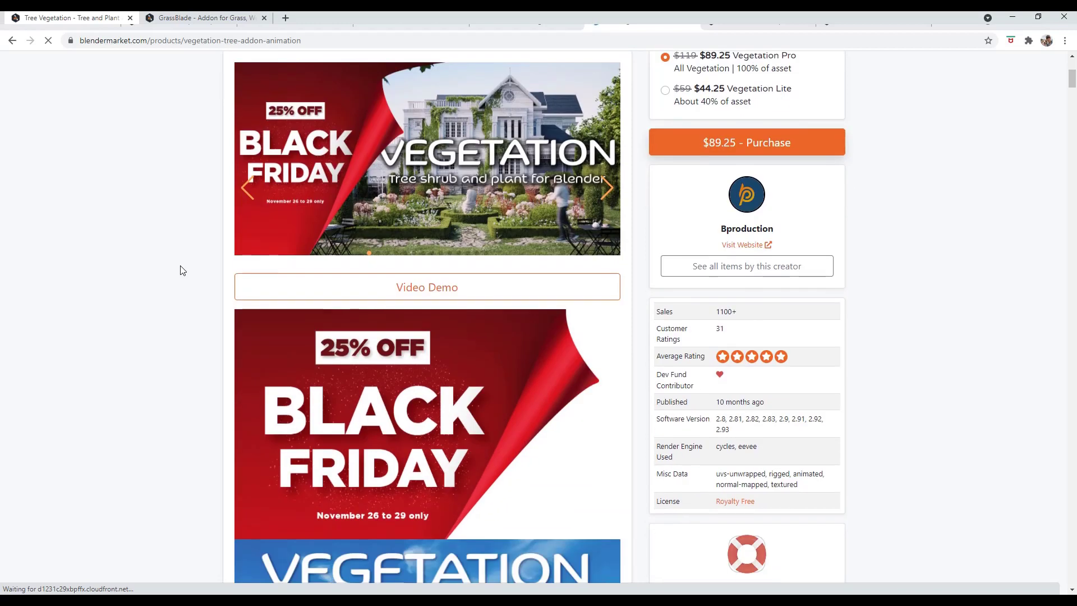
pyautogui.scroll(-3)
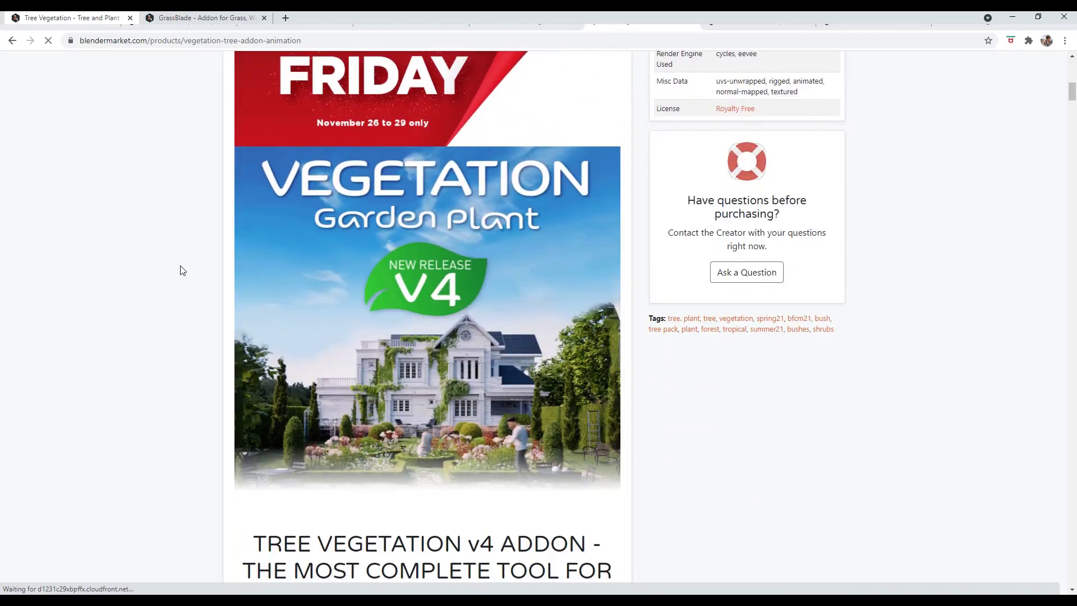
pyautogui.scroll(-3)
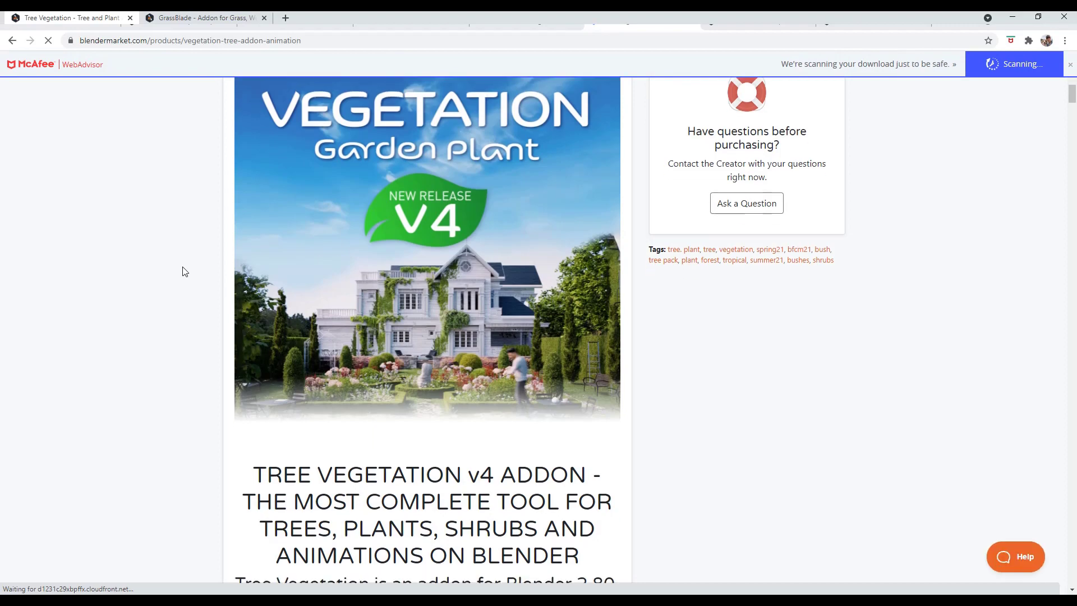
pyautogui.scroll(-3)
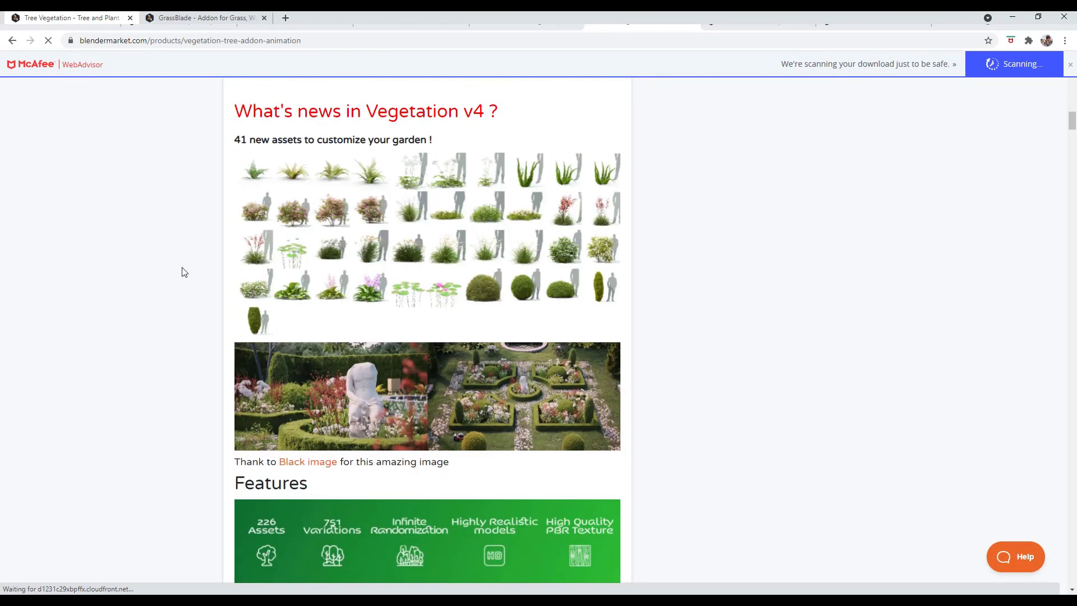
pyautogui.scroll(-3)
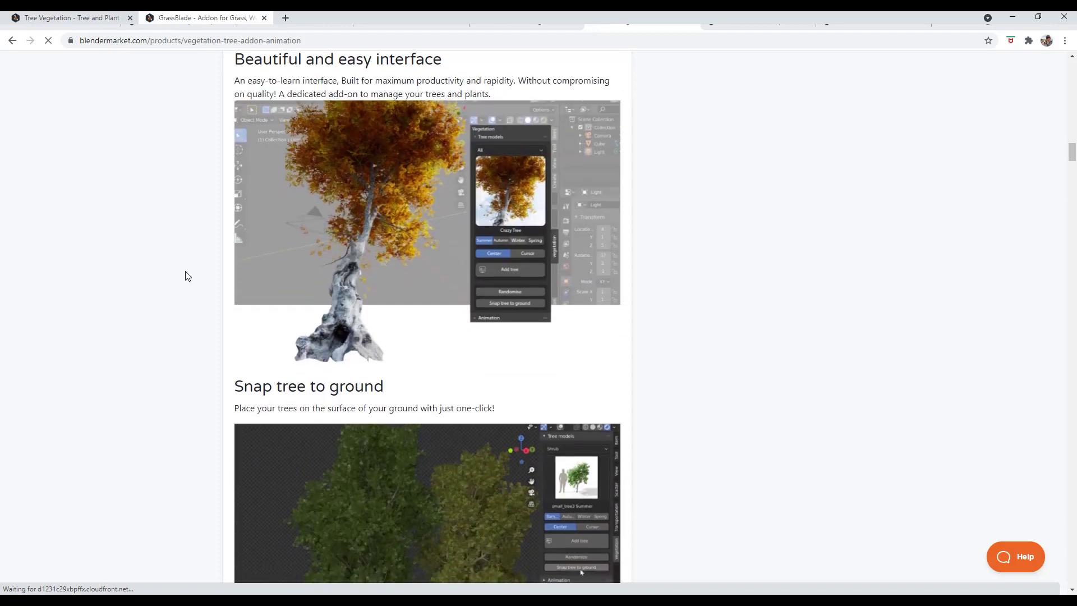
pyautogui.click(202, 17)
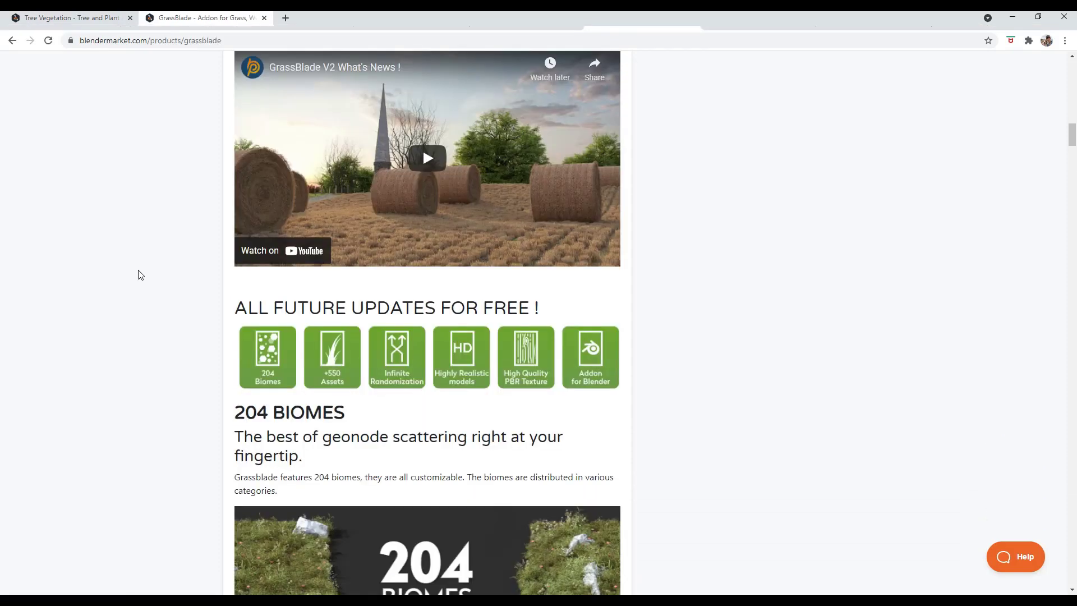
pyautogui.scroll(-3)
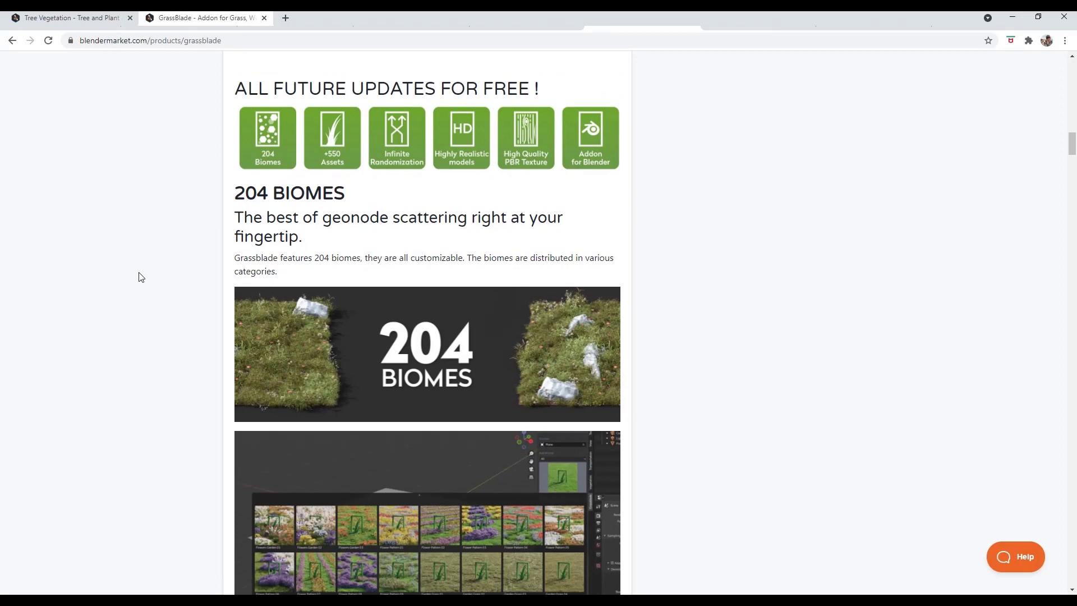
pyautogui.scroll(-3)
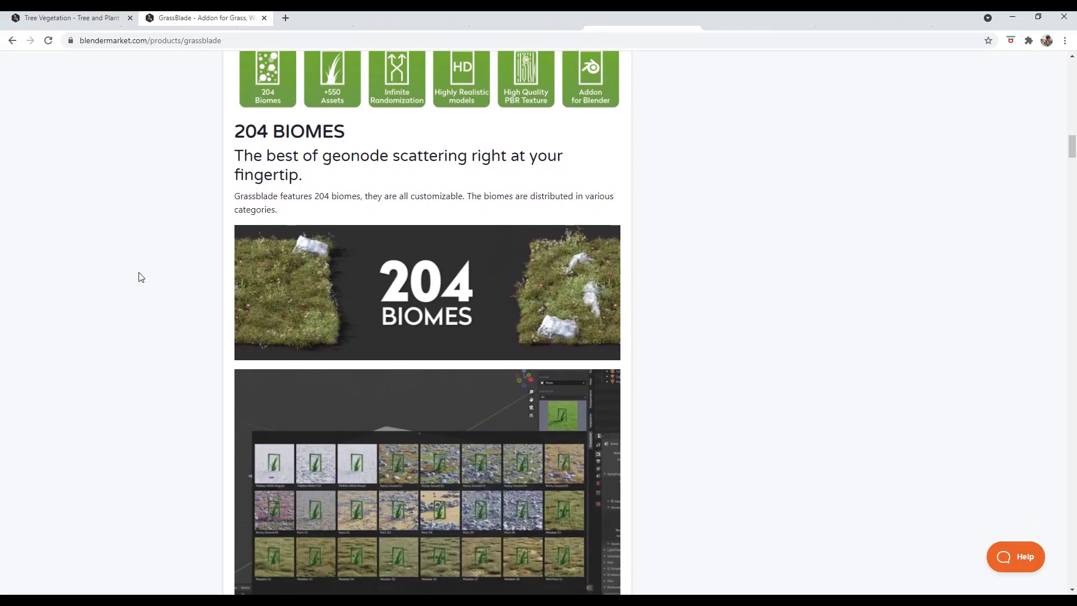
pyautogui.scroll(-3)
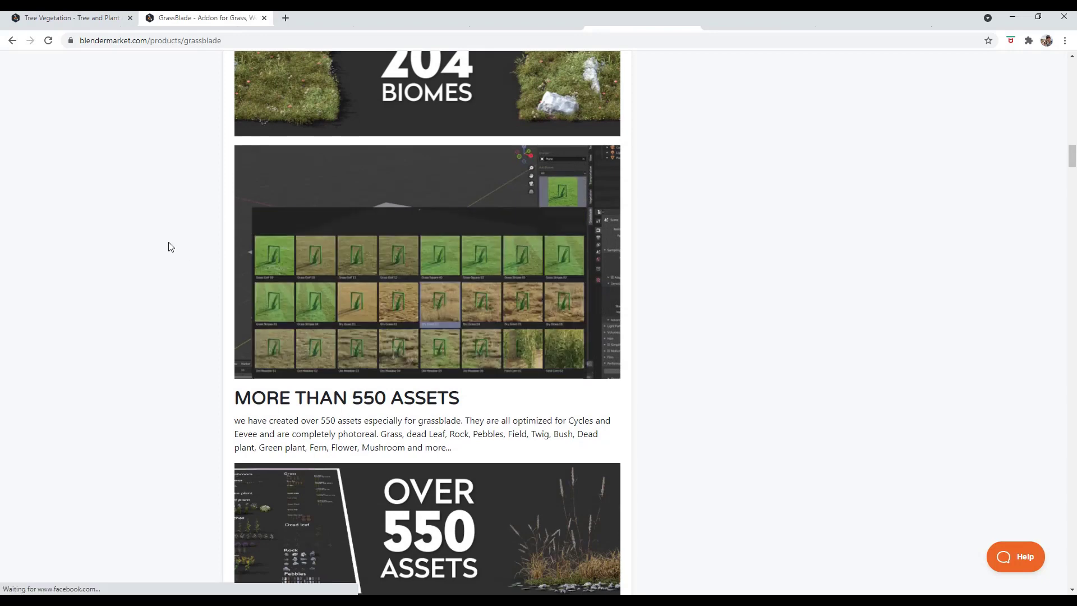
pyautogui.scroll(-3)
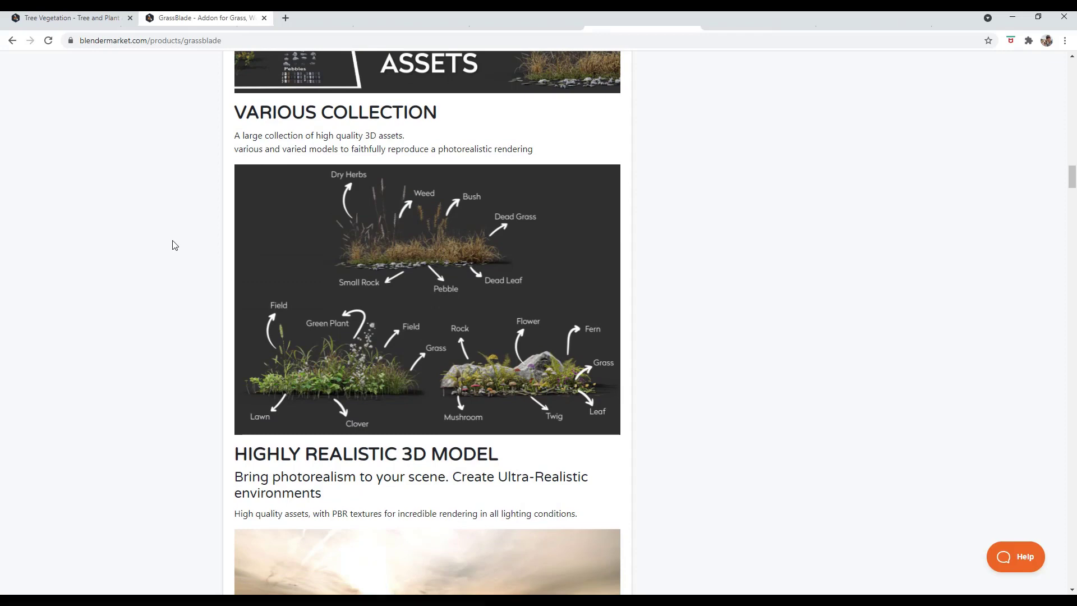
pyautogui.moveTo(178, 245)
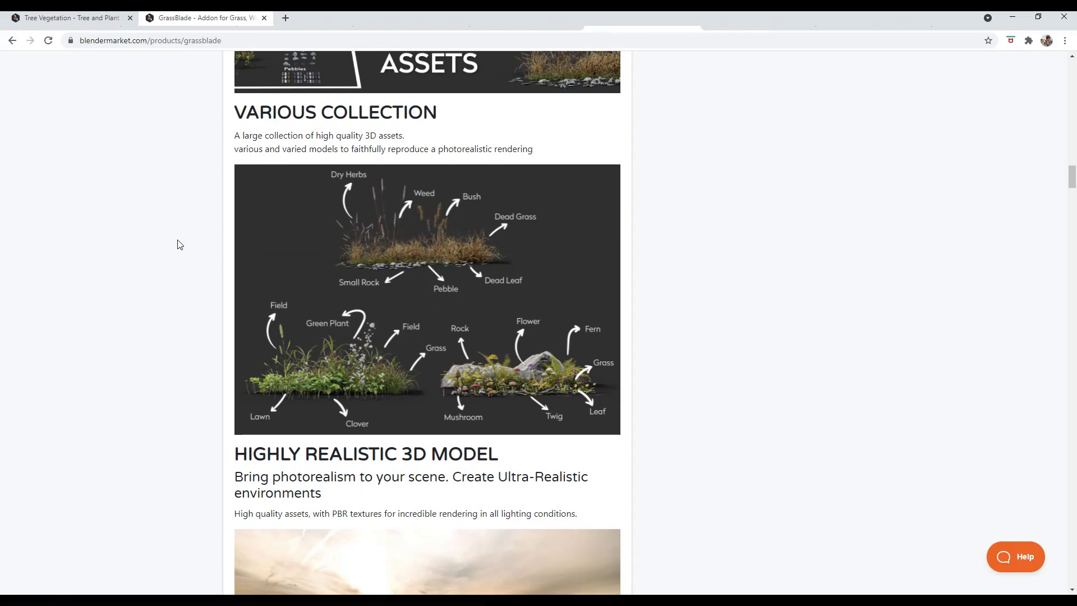
pyautogui.scroll(-3)
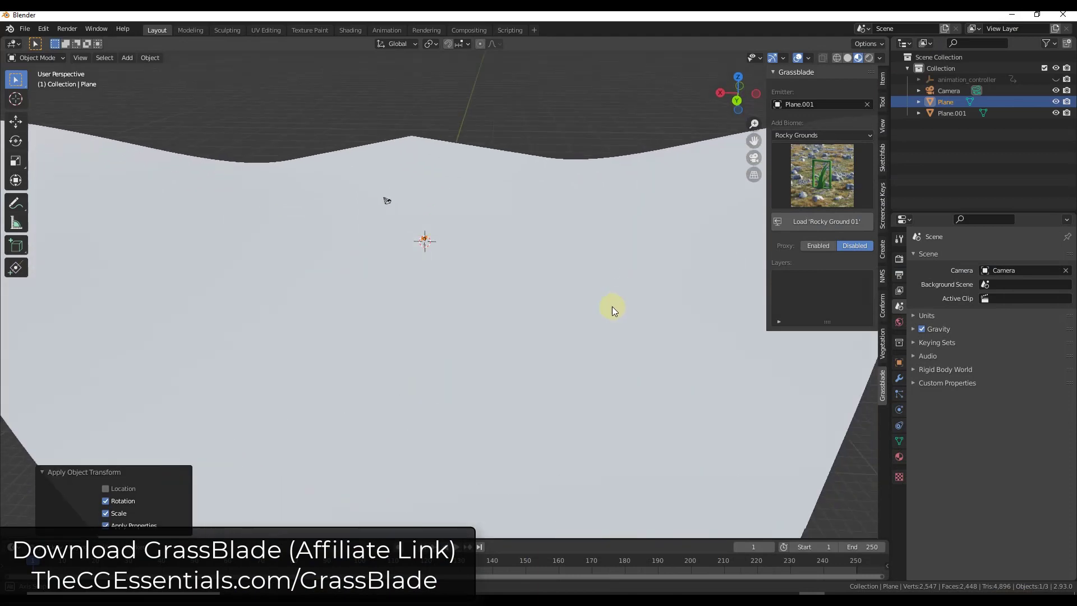
# Select Plane.001 as the emitter and preview the Clean Grass and Dead Leaves biome galleries.
pyautogui.click(951, 113)
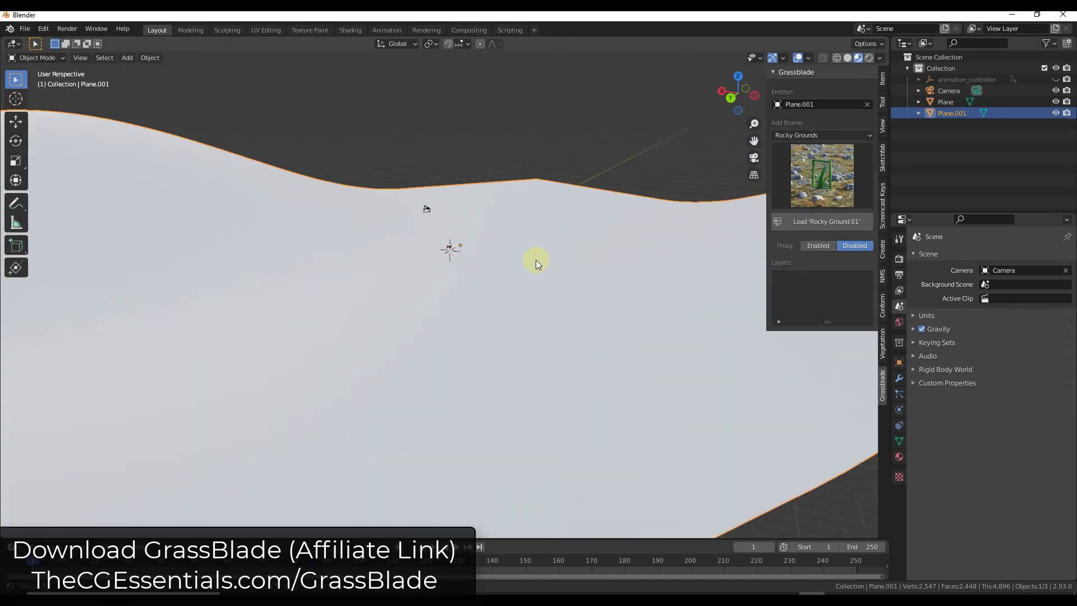
pyautogui.moveTo(509, 261)
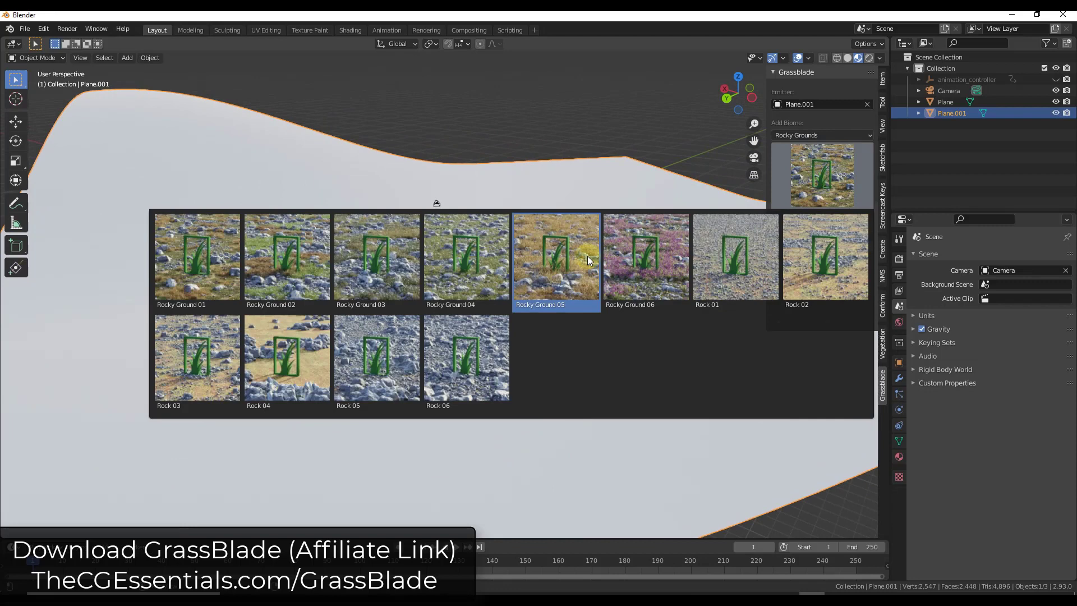
pyautogui.click(822, 135)
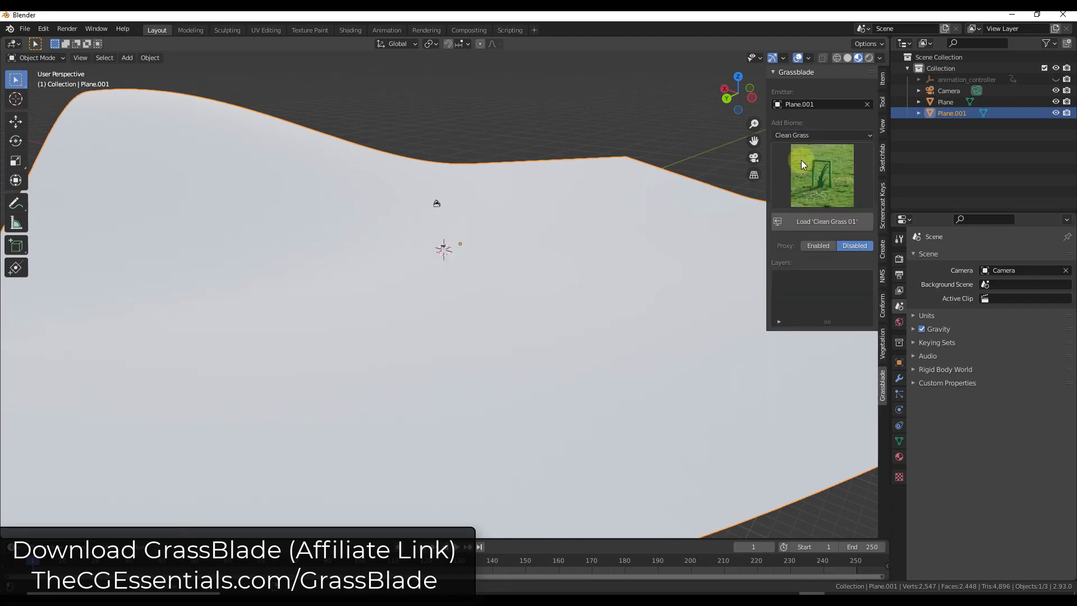
pyautogui.click(820, 175)
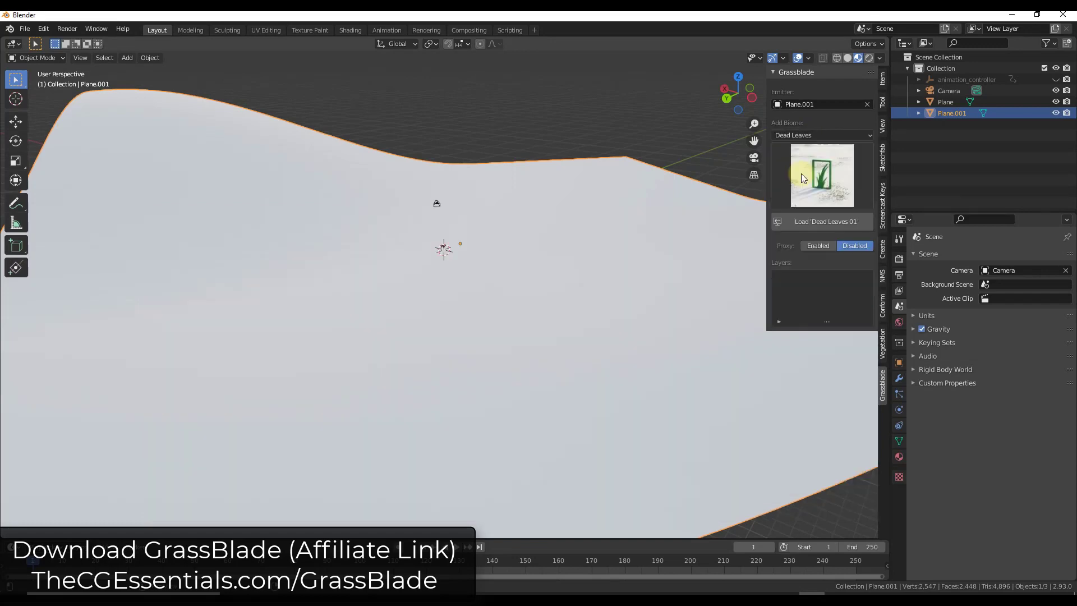
pyautogui.click(821, 175)
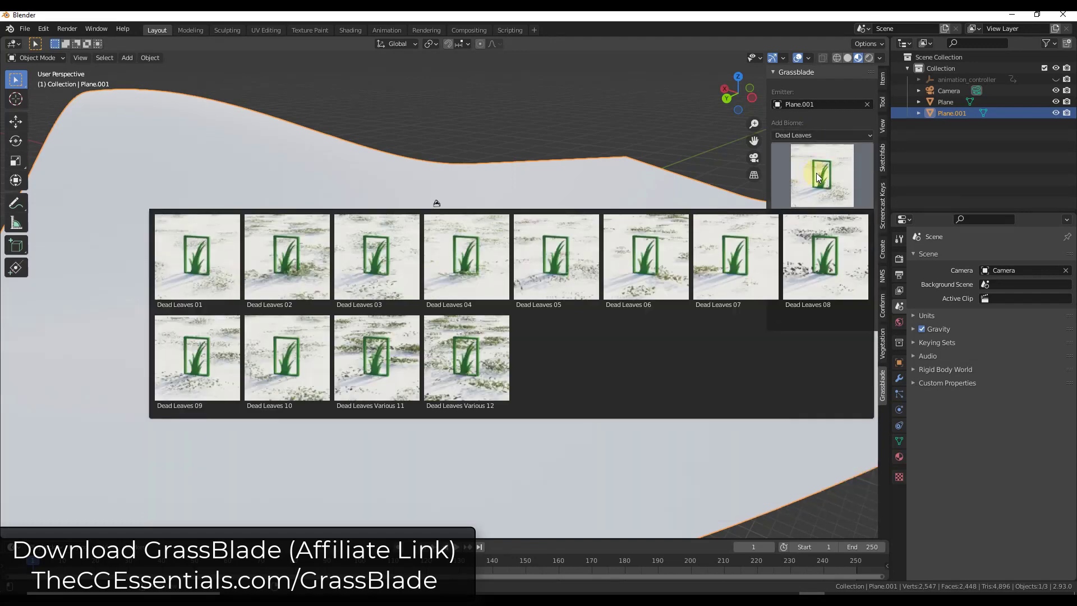
# Look at the Fields category, then choose Rocky Grounds and browse its biome gallery.
pyautogui.click(821, 134)
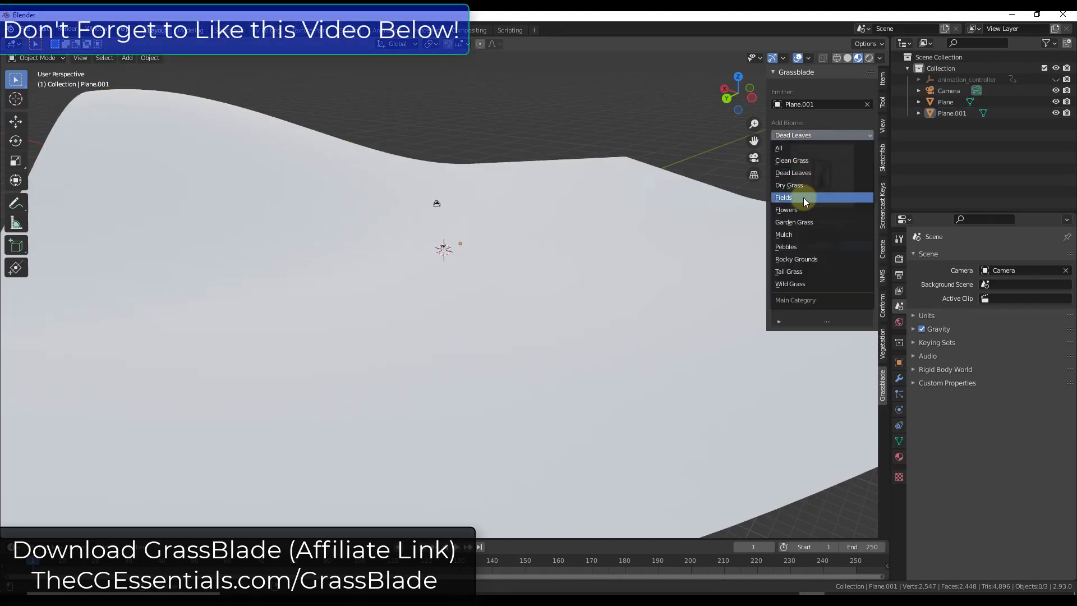
pyautogui.click(783, 196)
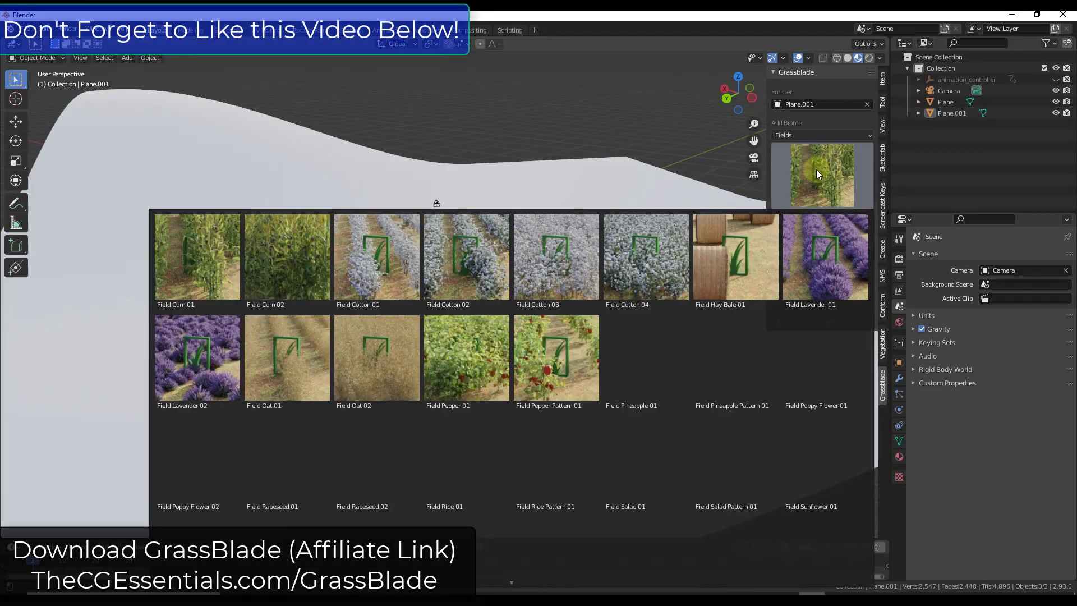
pyautogui.click(195, 257)
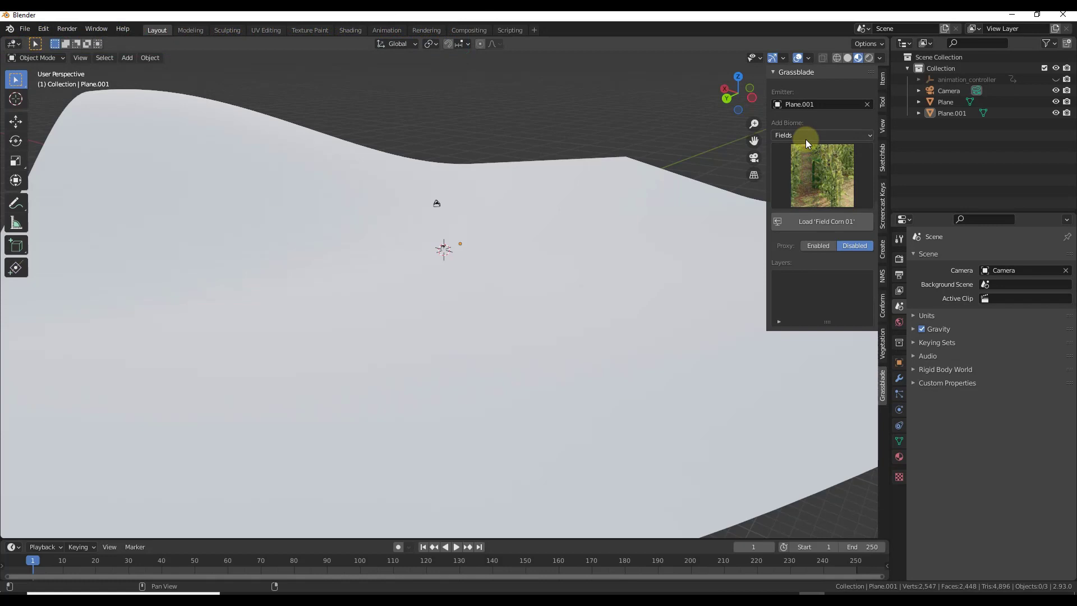
pyautogui.click(821, 135)
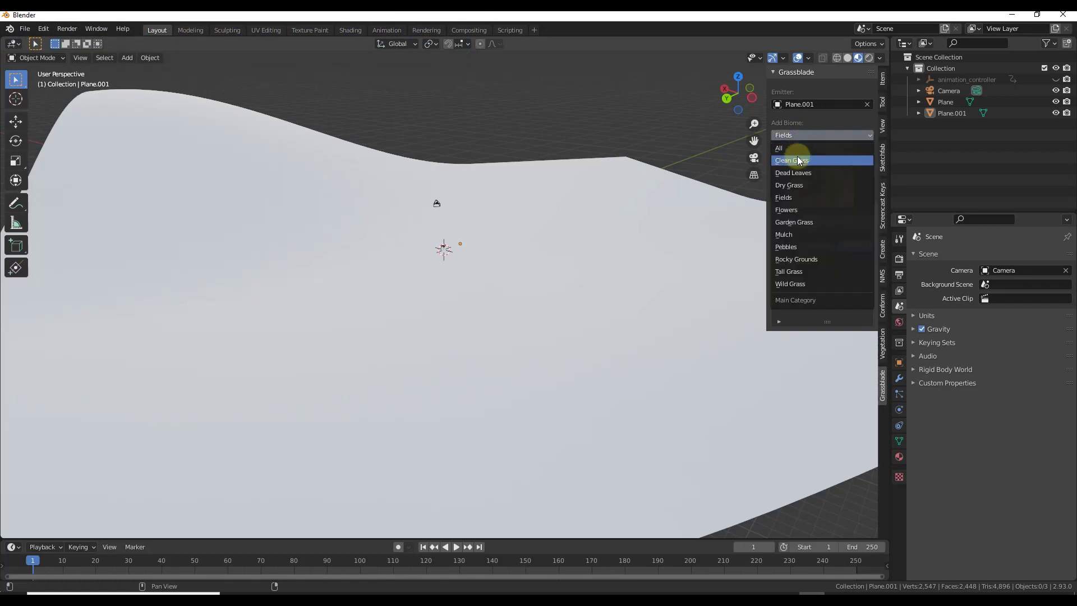
pyautogui.click(795, 259)
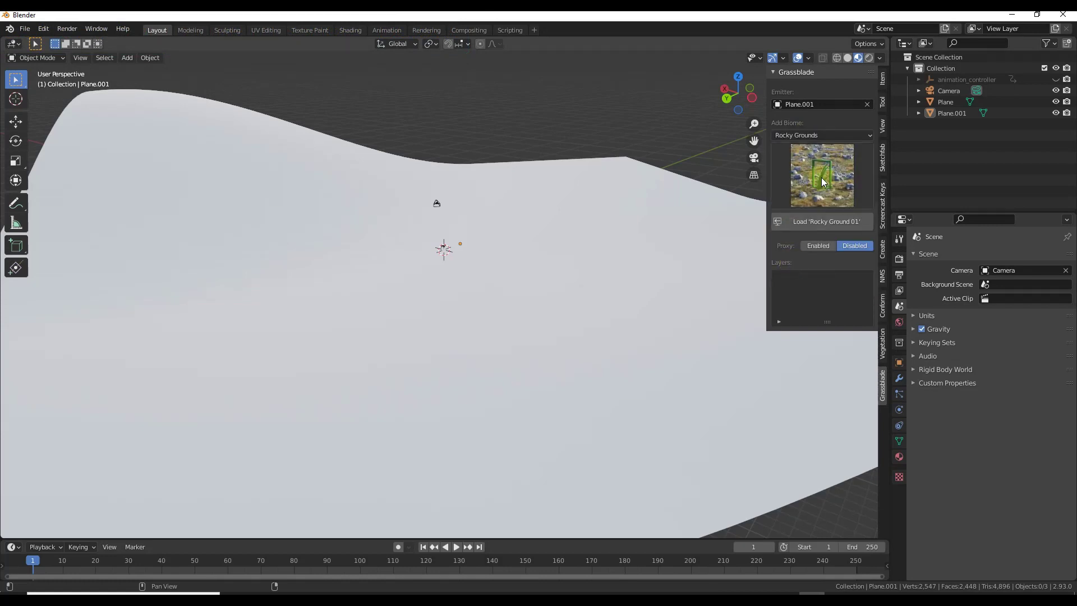
pyautogui.click(821, 175)
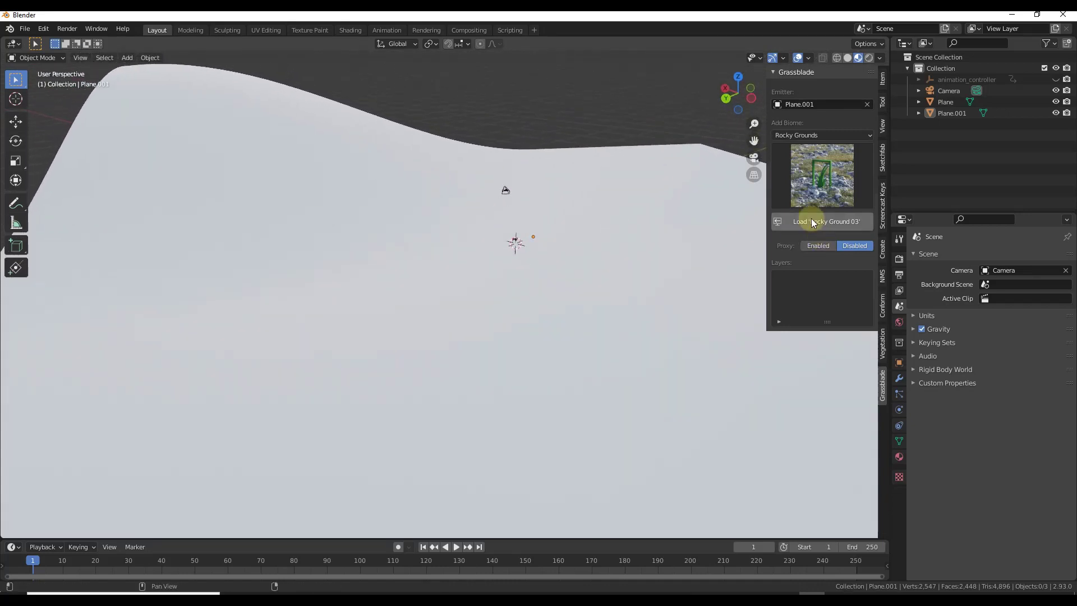
pyautogui.moveTo(813, 220)
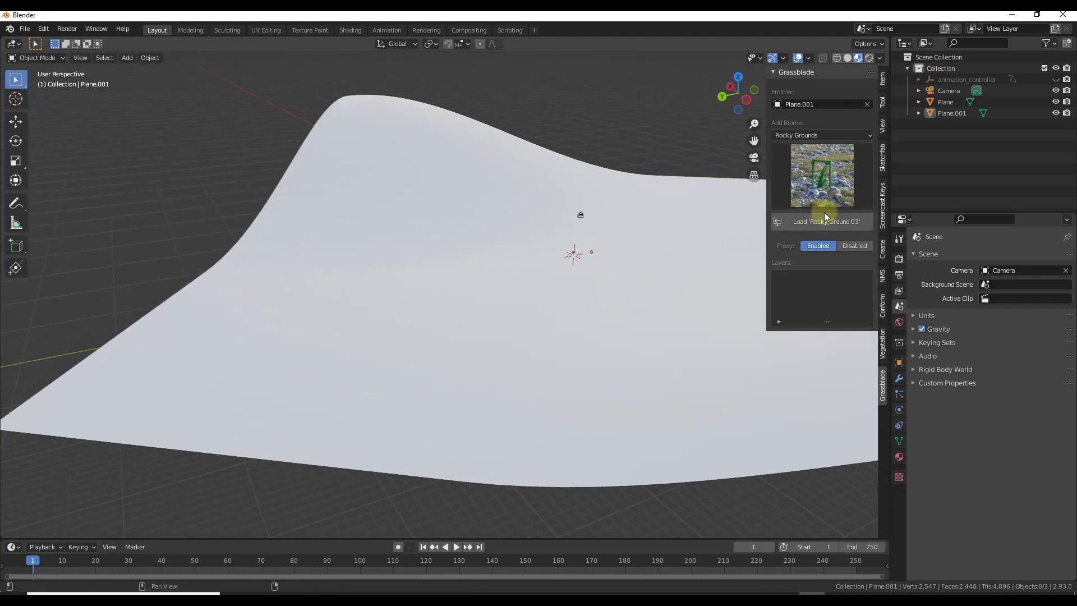
pyautogui.moveTo(821, 221)
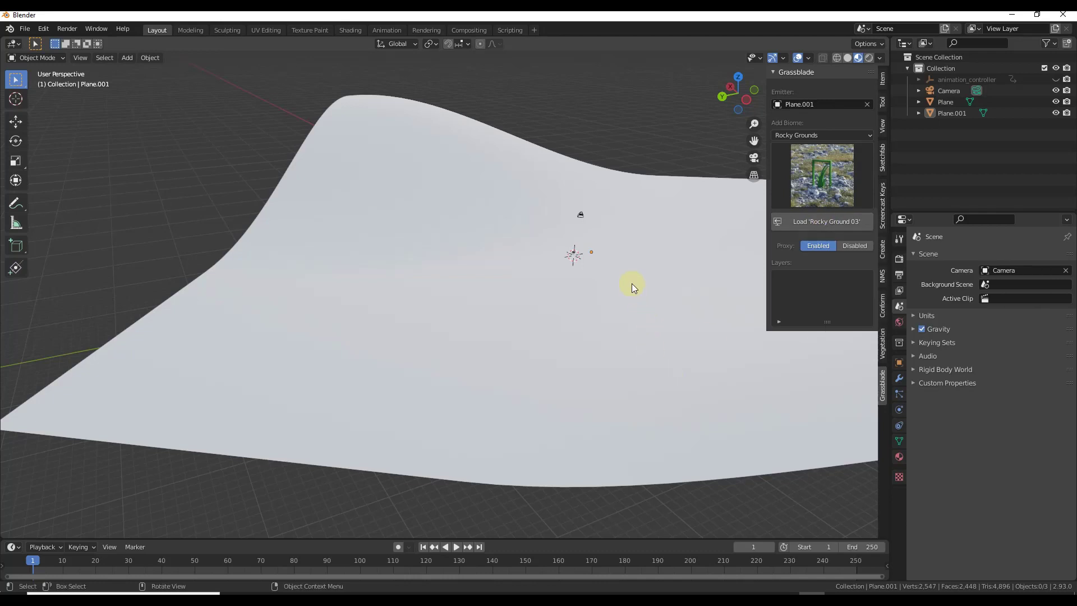
# Load Rocky Ground 03 onto Plane.001 as proxy rock and grass layers.
pyautogui.click(826, 221)
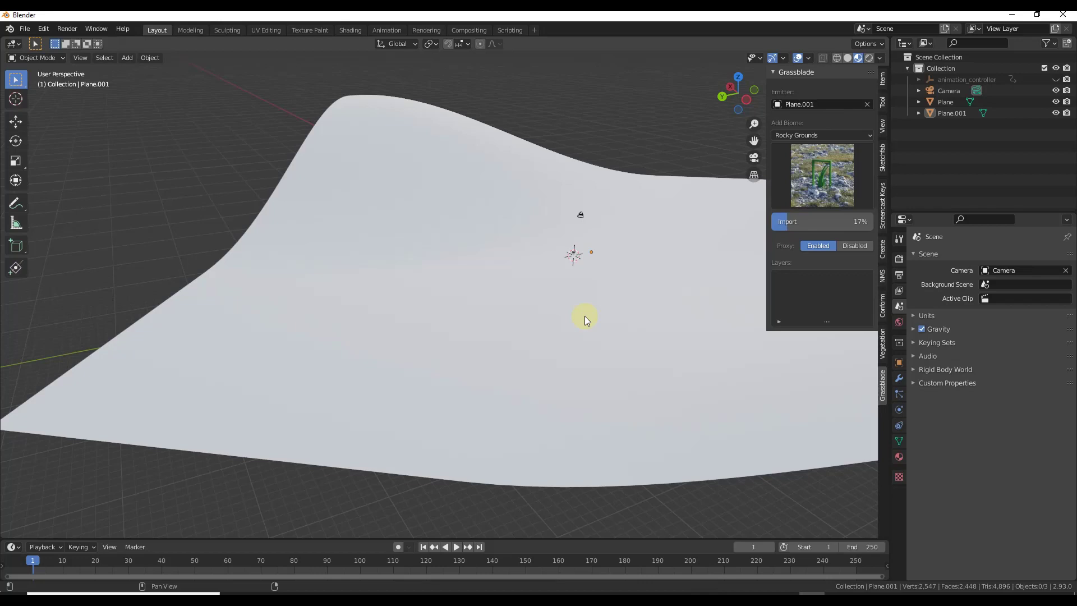
pyautogui.click(853, 245)
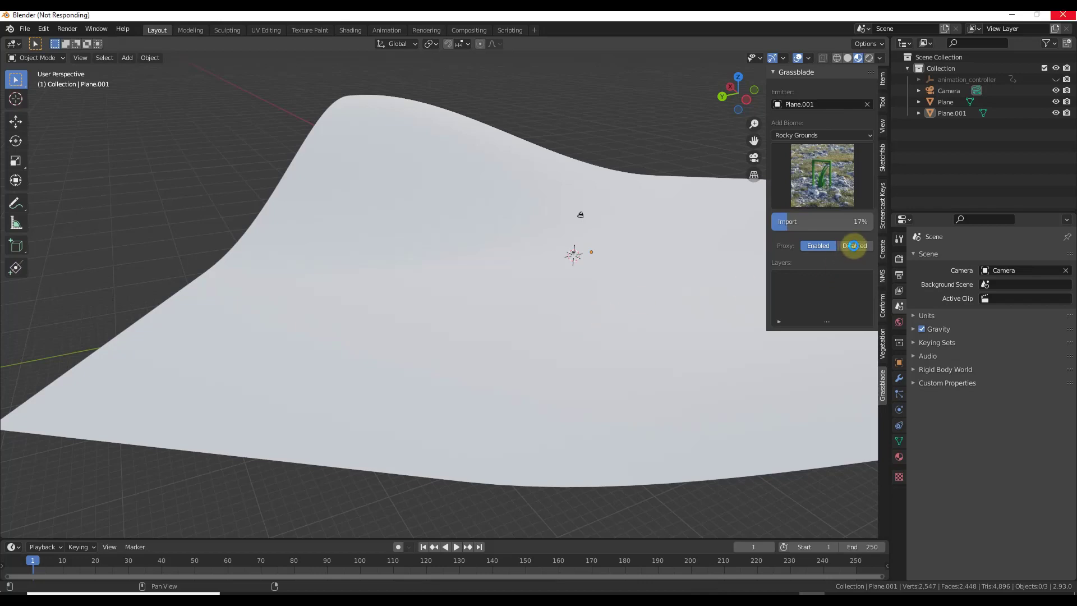
pyautogui.click(786, 221)
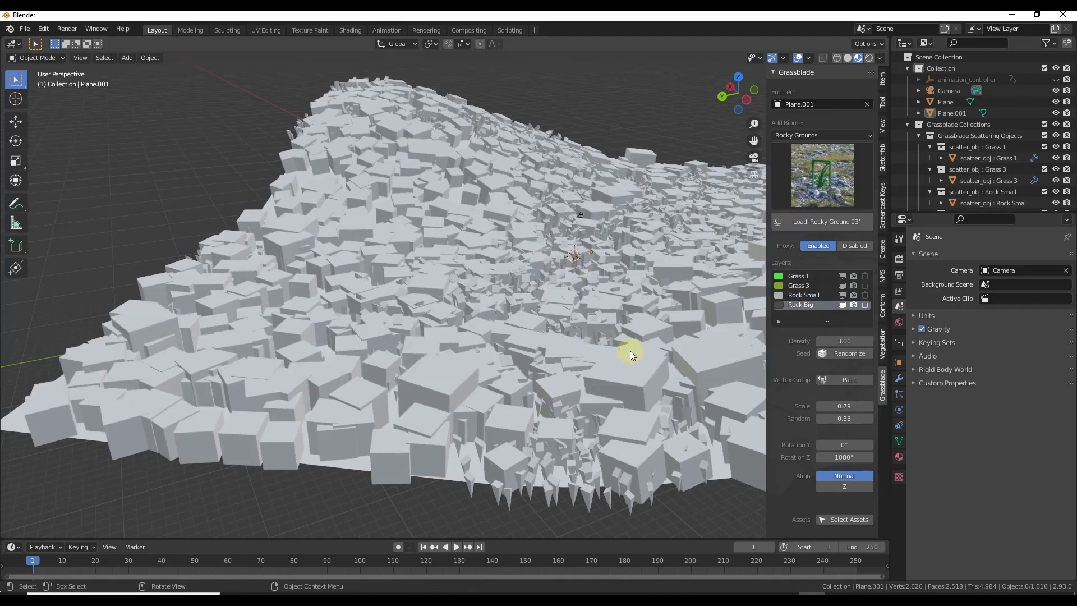
pyautogui.moveTo(622, 341)
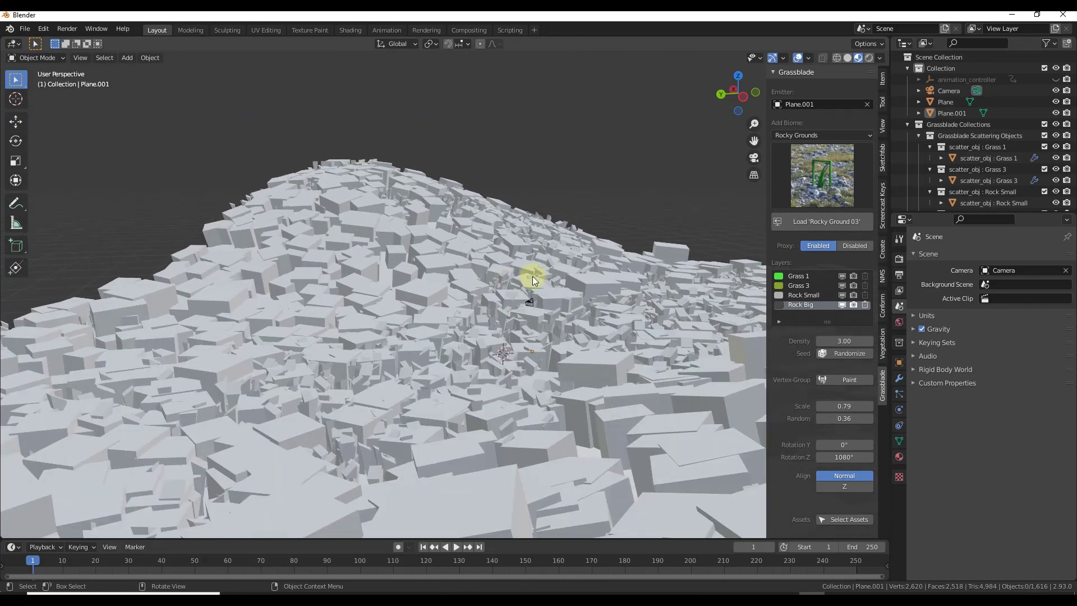
pyautogui.moveTo(459, 448)
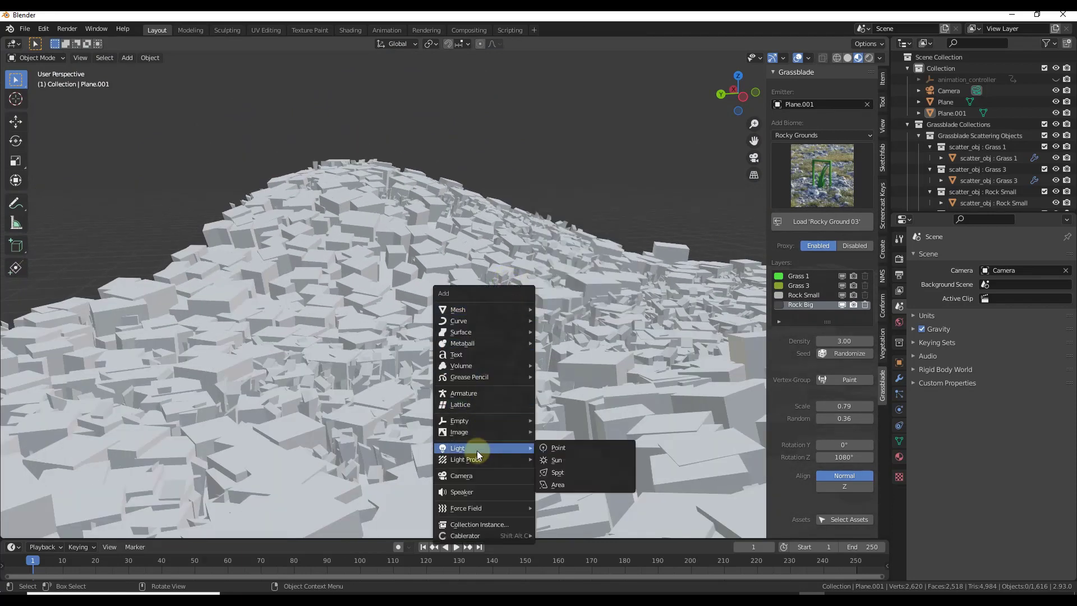
# Add a Sun light and set the view Clip End to 10000 m.
pyautogui.click(556, 459)
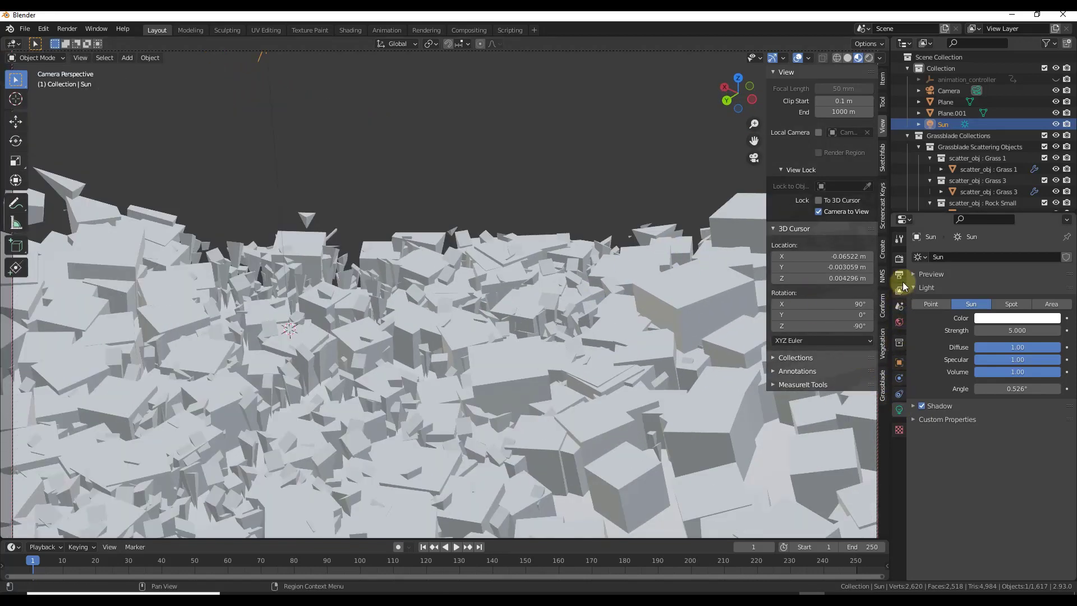
pyautogui.click(842, 111)
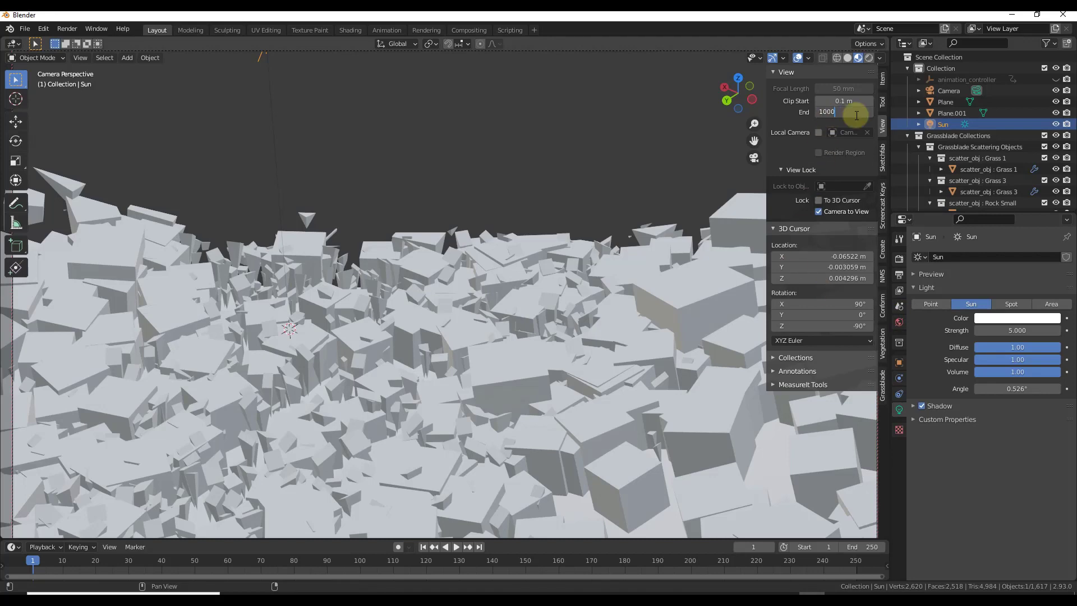
pyautogui.click(948, 90)
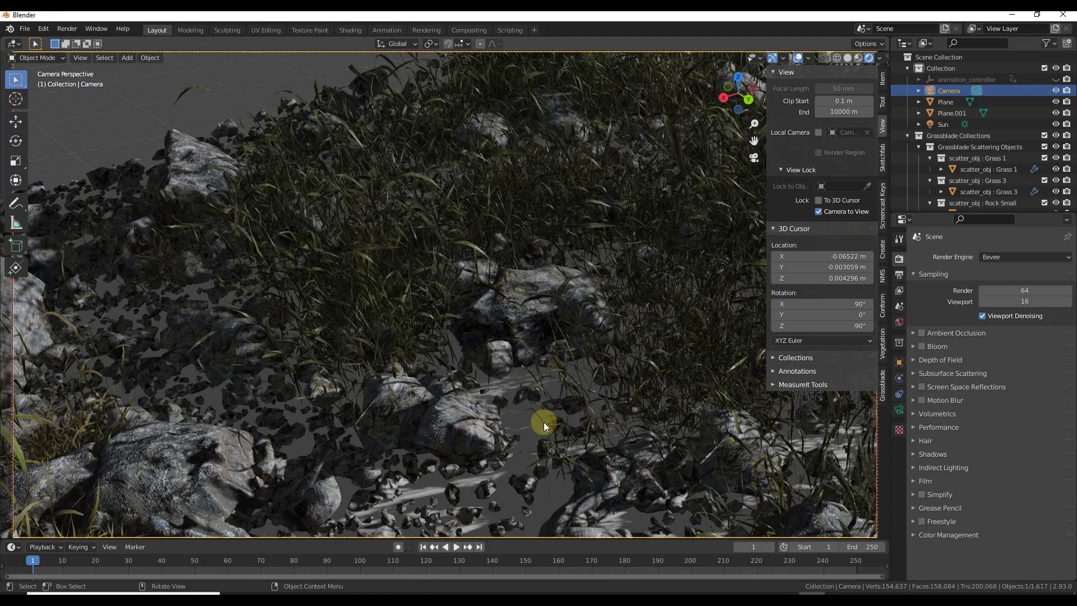
# Select Plane.001 and open the GrassBlade panel, with Rock Small at density 60.
pyautogui.click(952, 113)
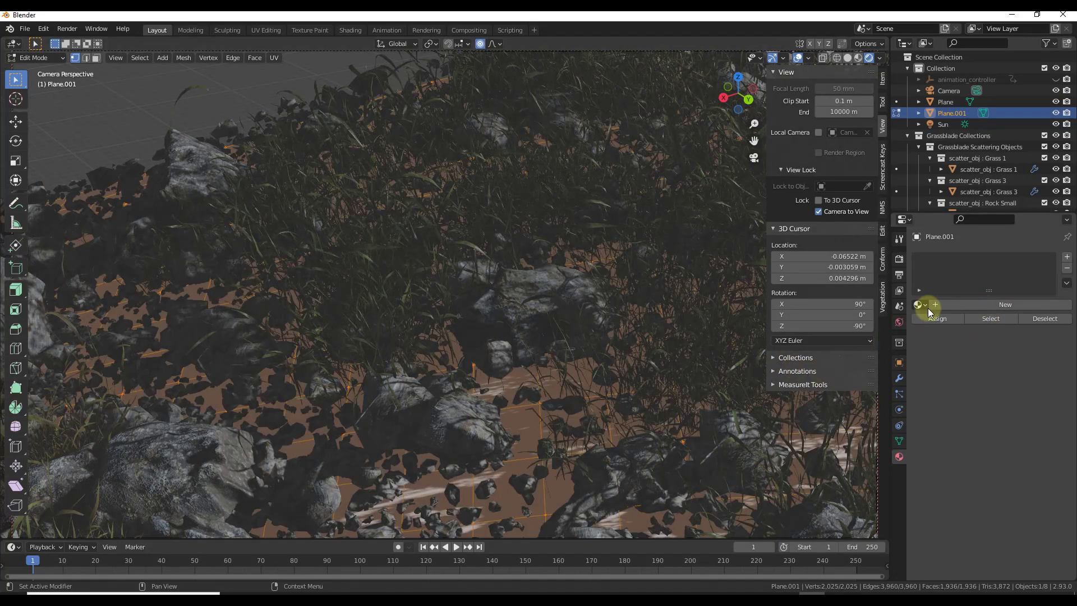
pyautogui.click(1003, 304)
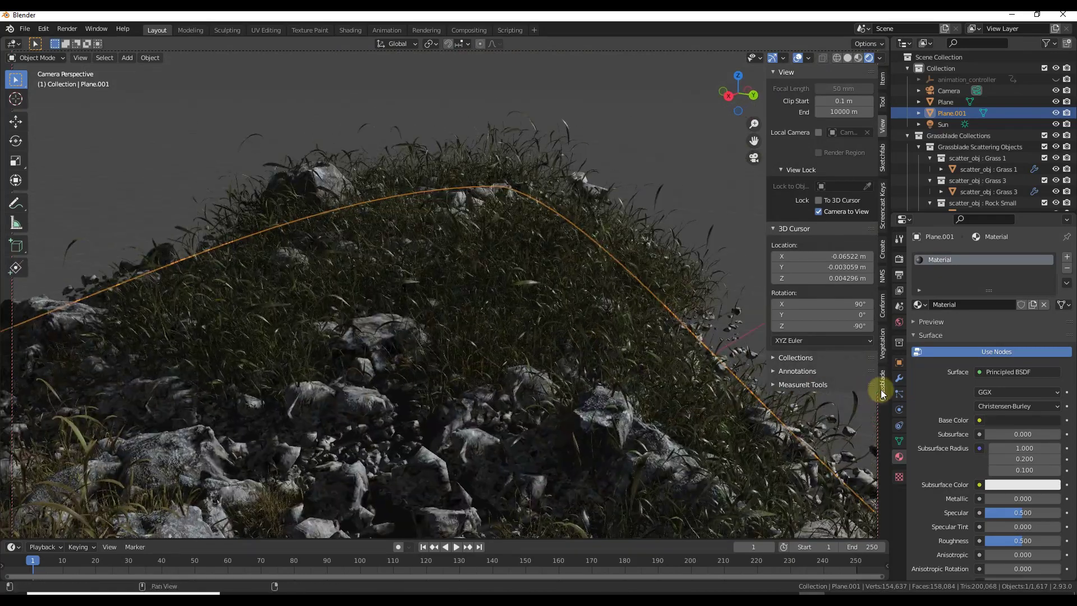
pyautogui.click(881, 374)
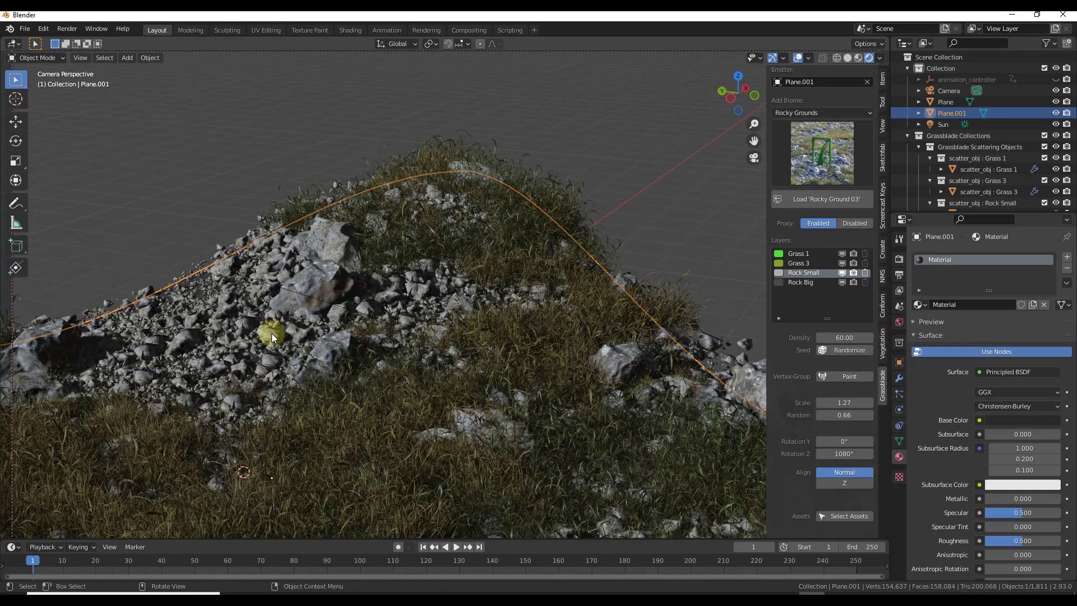
# Randomize the small rocks, then reshuffle the Rock Big layer's placement four times.
pyautogui.click(848, 349)
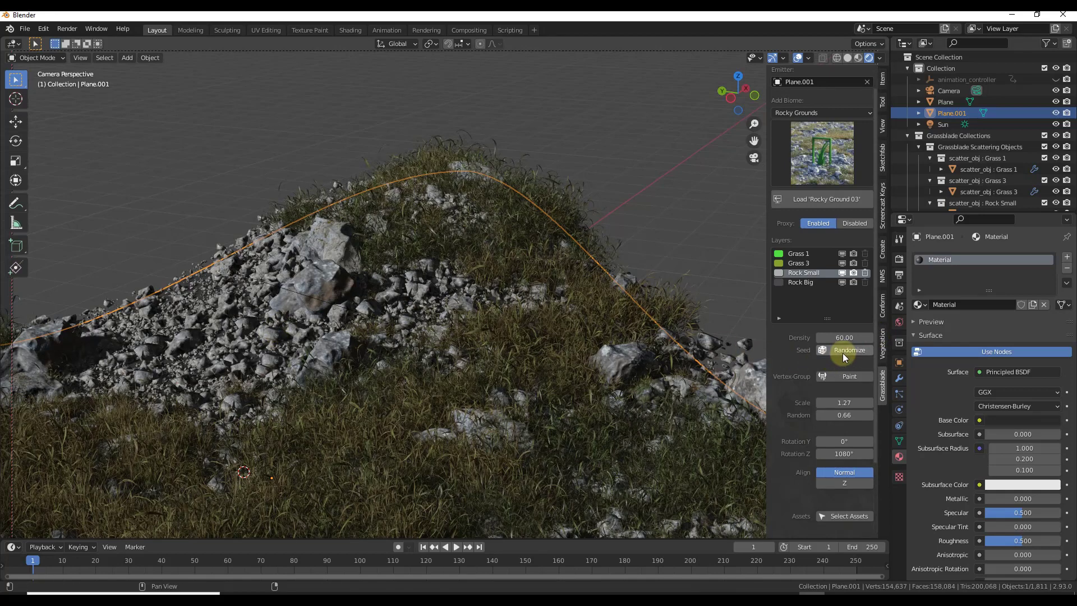
pyautogui.click(849, 349)
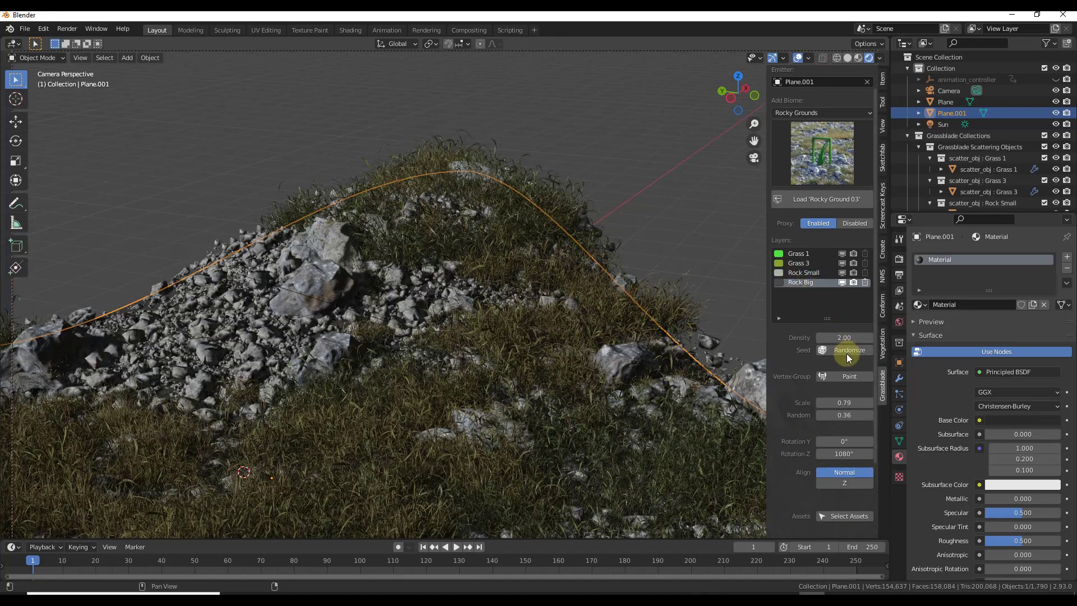
pyautogui.click(848, 349)
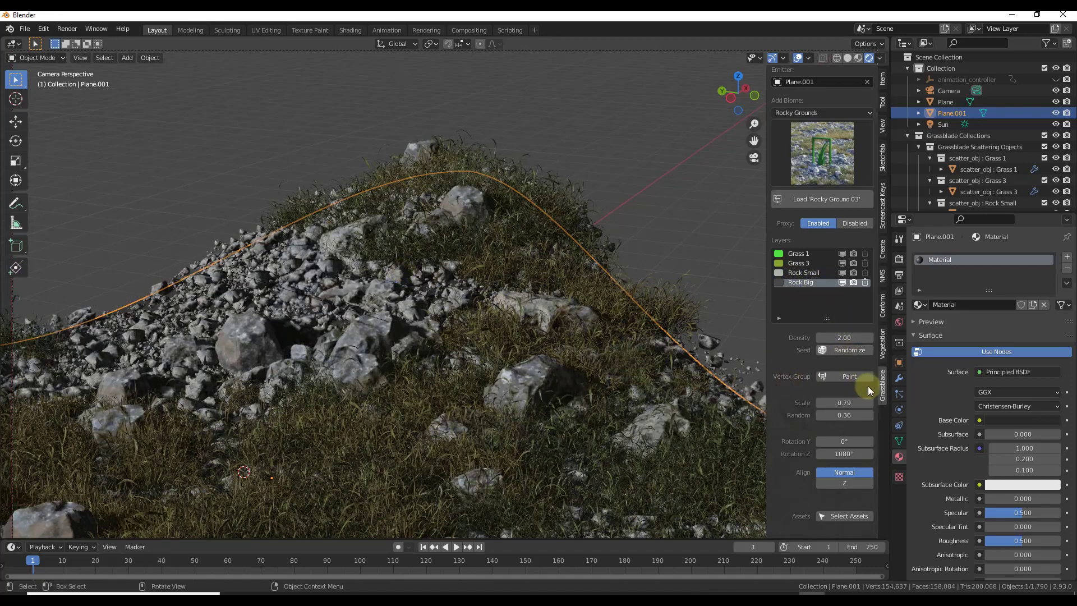
pyautogui.click(847, 349)
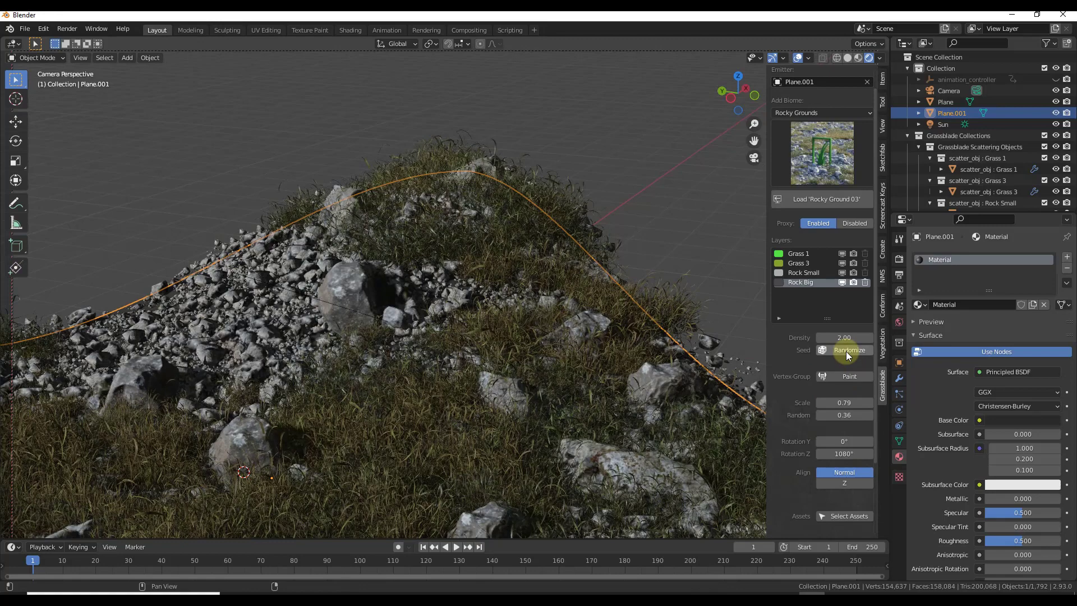
pyautogui.click(849, 349)
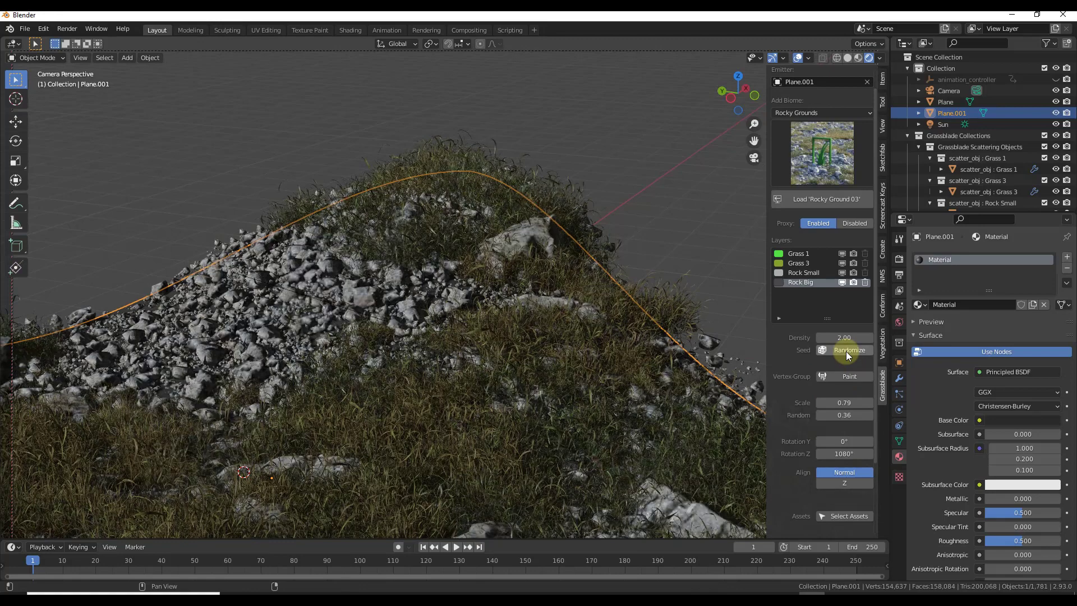
pyautogui.click(848, 350)
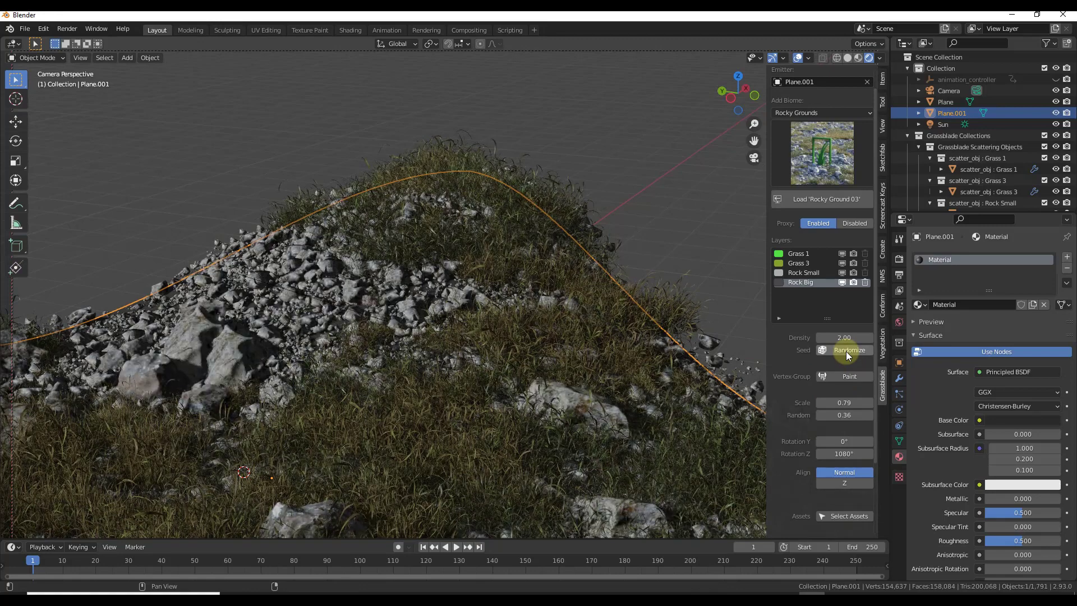
pyautogui.scroll(-3)
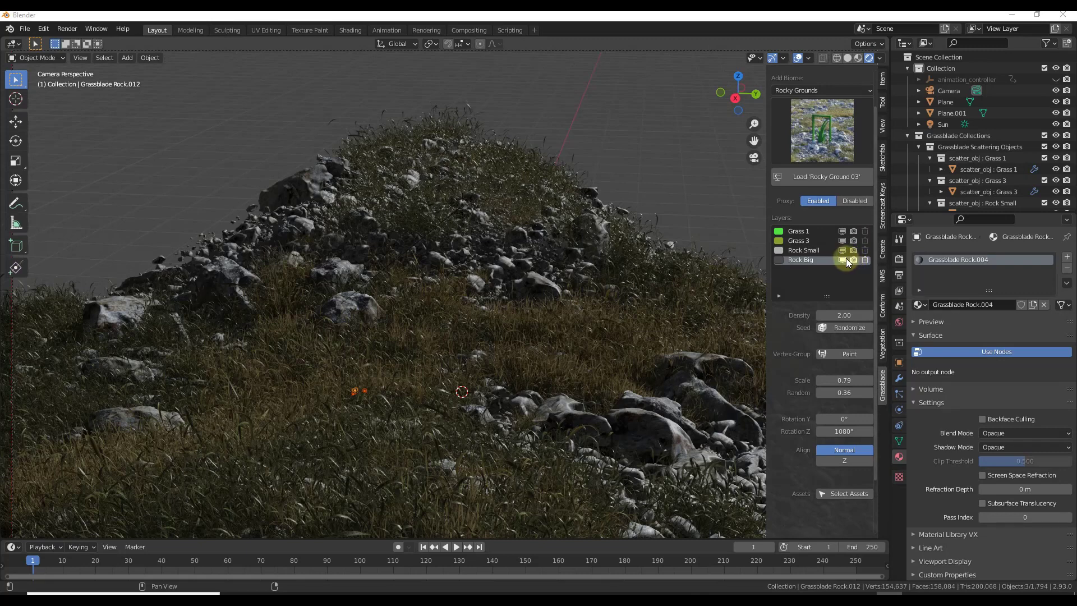
# Hide and reshow the large rocks, then remove all rocky ground biome layers.
pyautogui.click(853, 260)
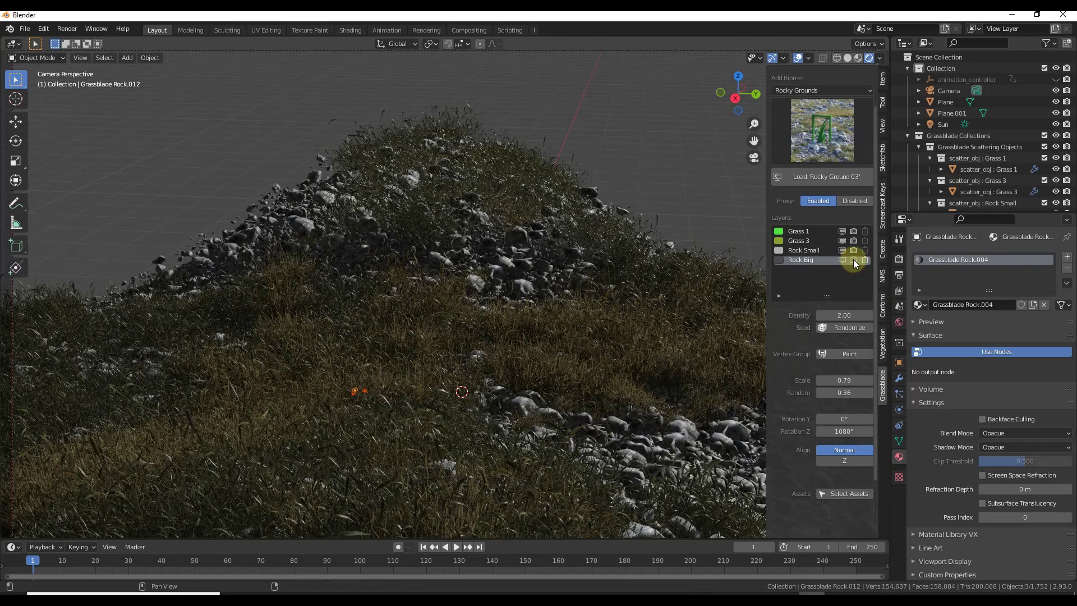
pyautogui.click(865, 261)
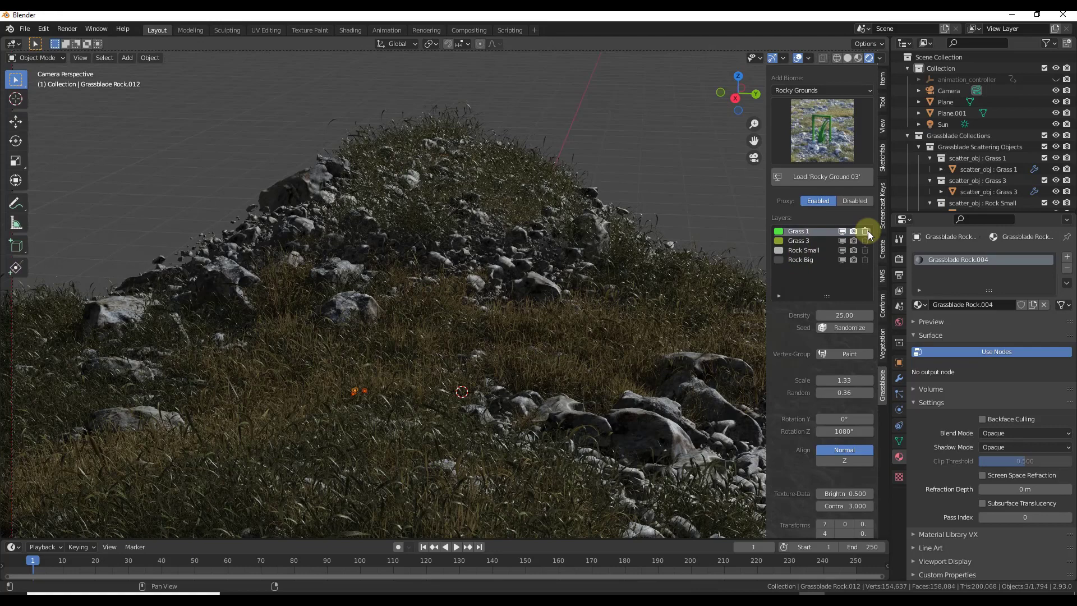
pyautogui.click(865, 232)
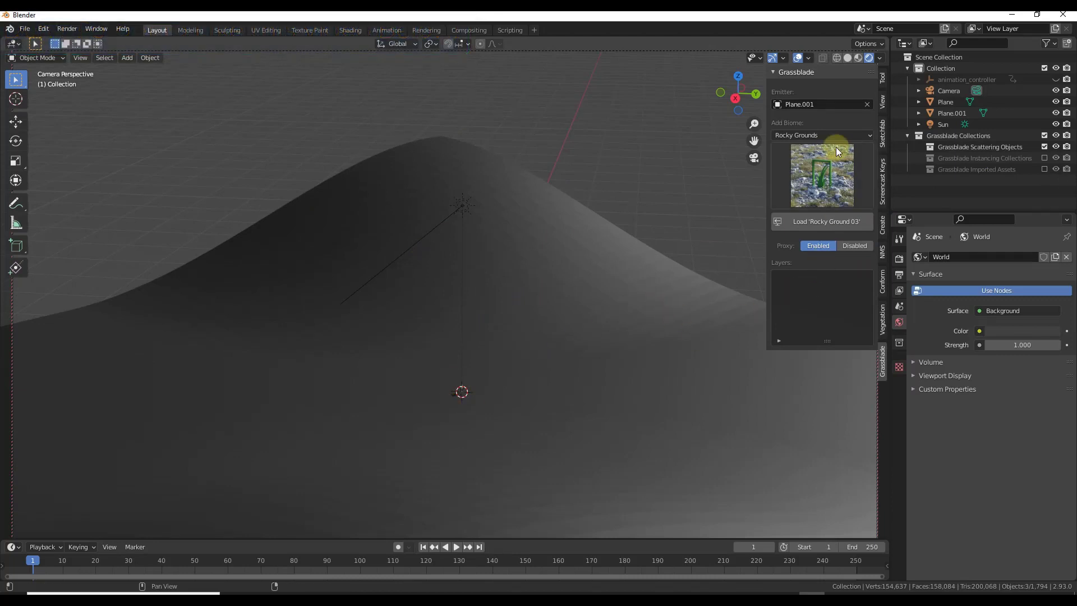
# Pick Wild Grass > Wild Plain 05, switch to Material Preview and load the biome.
pyautogui.click(820, 135)
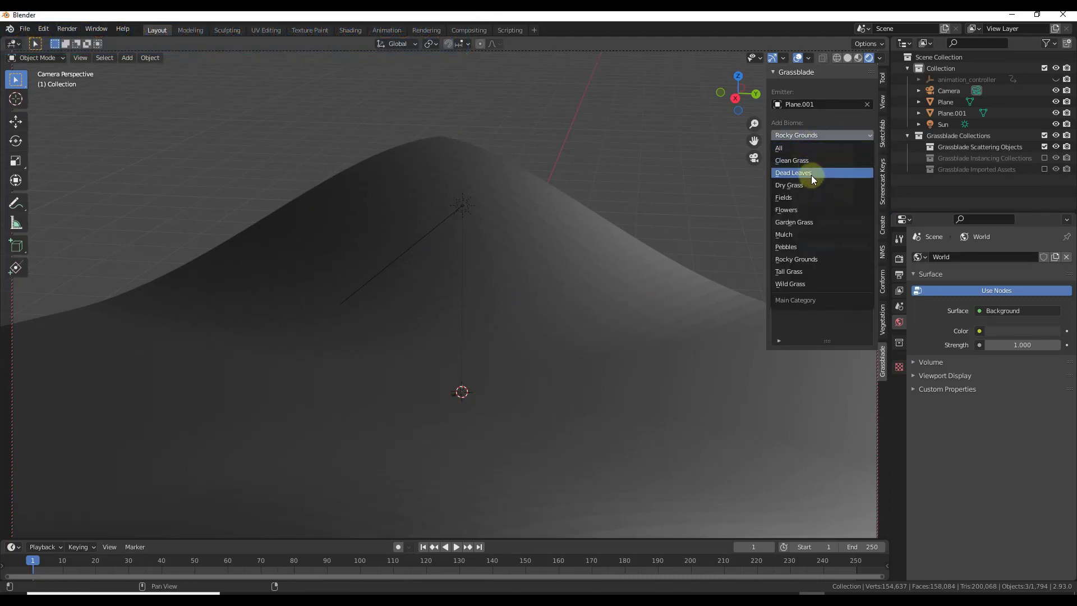
pyautogui.moveTo(805, 235)
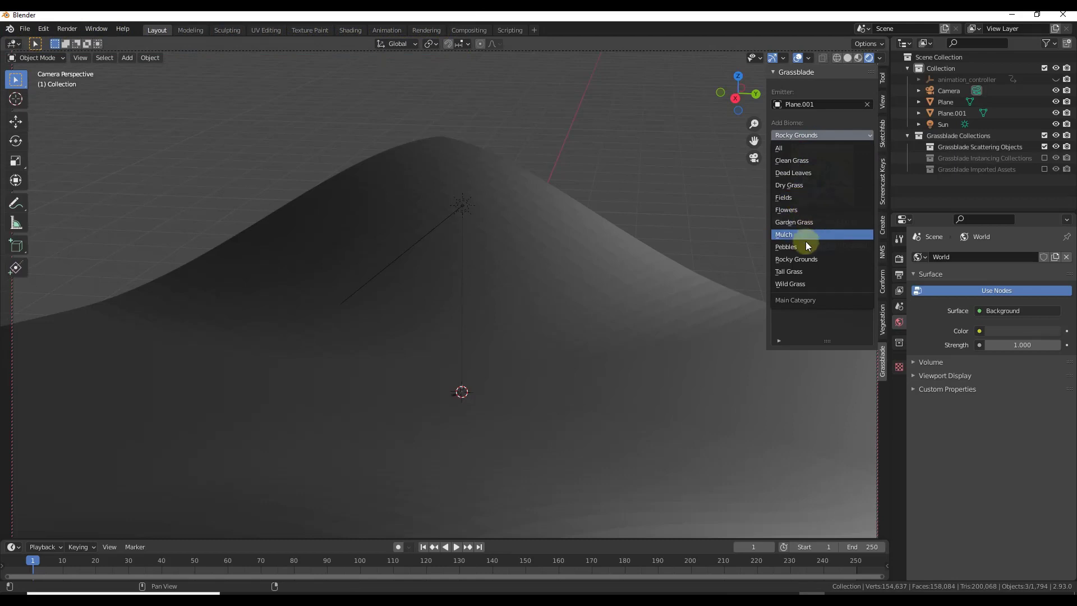
pyautogui.moveTo(790, 284)
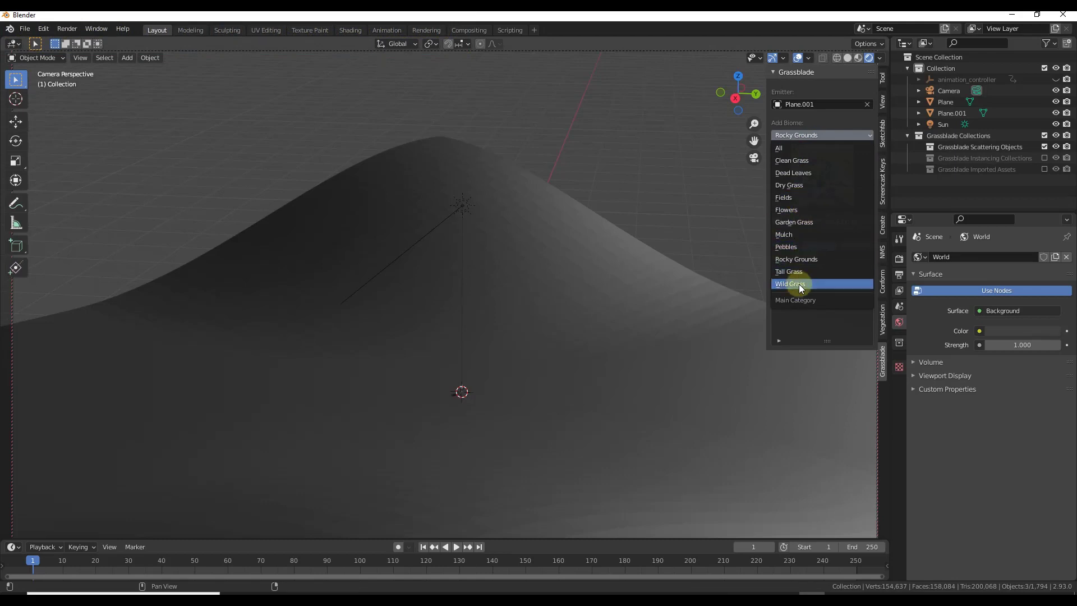
pyautogui.click(789, 283)
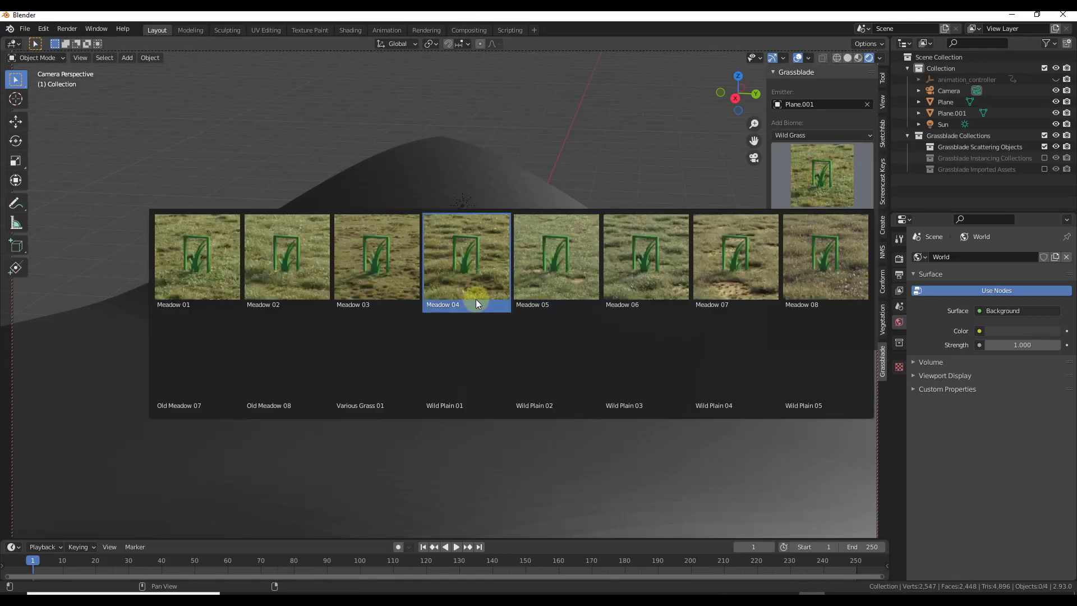
pyautogui.click(824, 357)
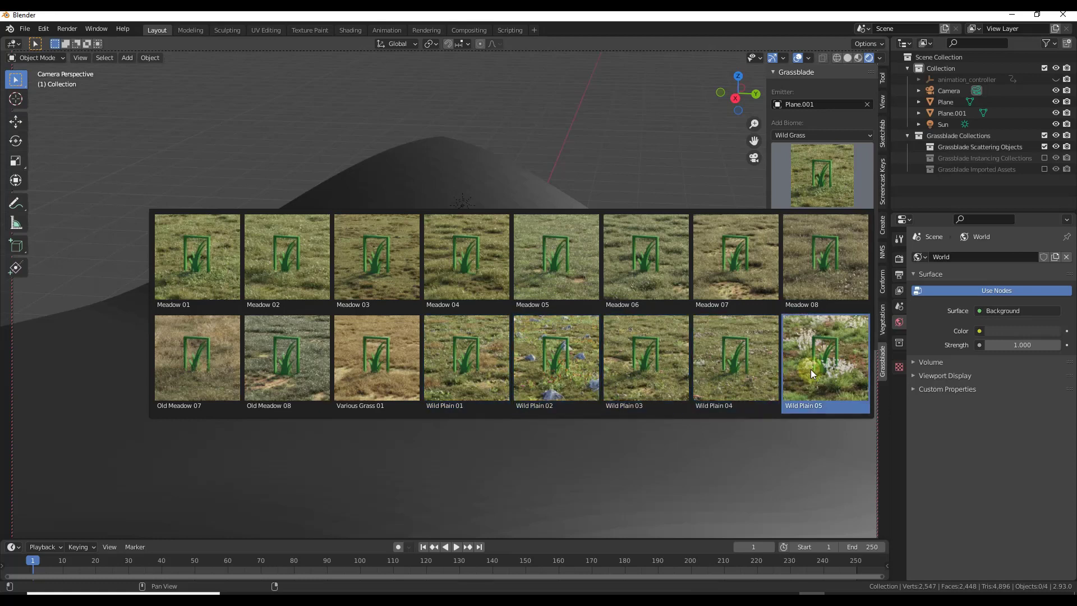
pyautogui.click(824, 357)
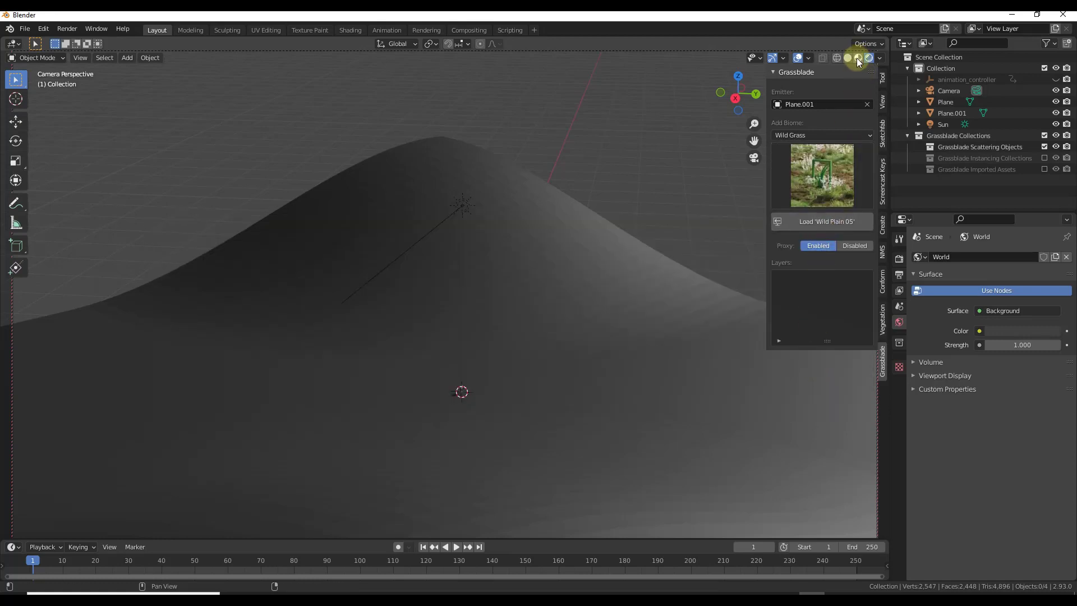
pyautogui.click(857, 58)
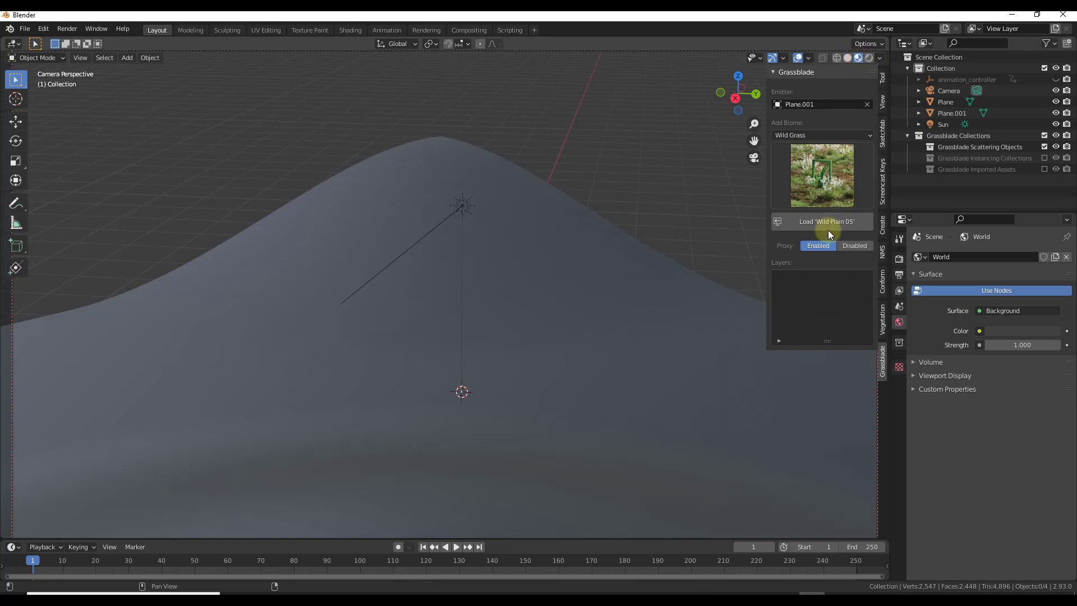
pyautogui.click(824, 221)
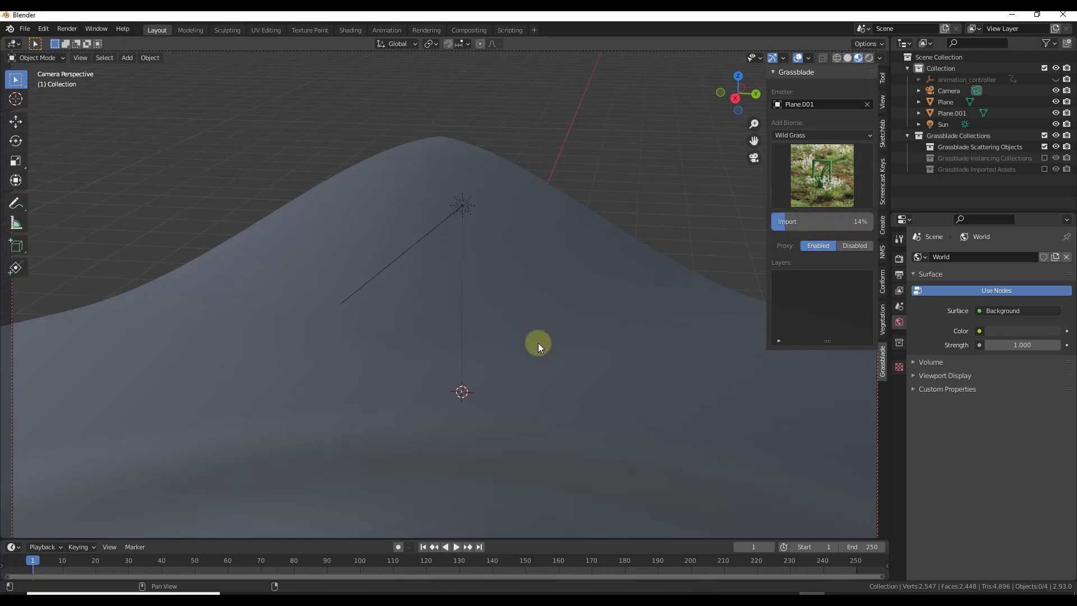
pyautogui.moveTo(472, 261)
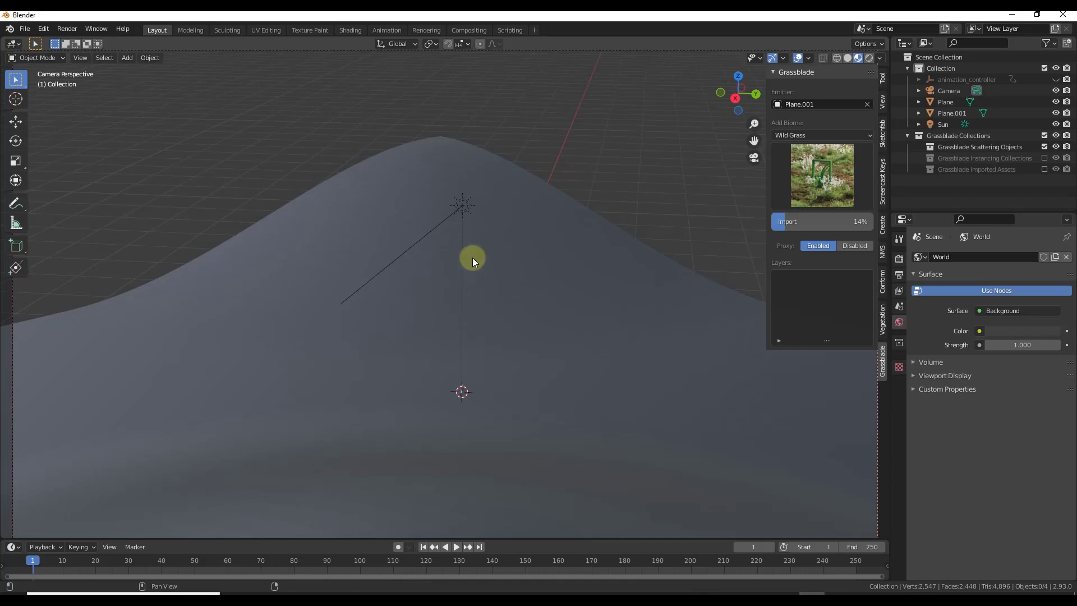
pyautogui.moveTo(476, 401)
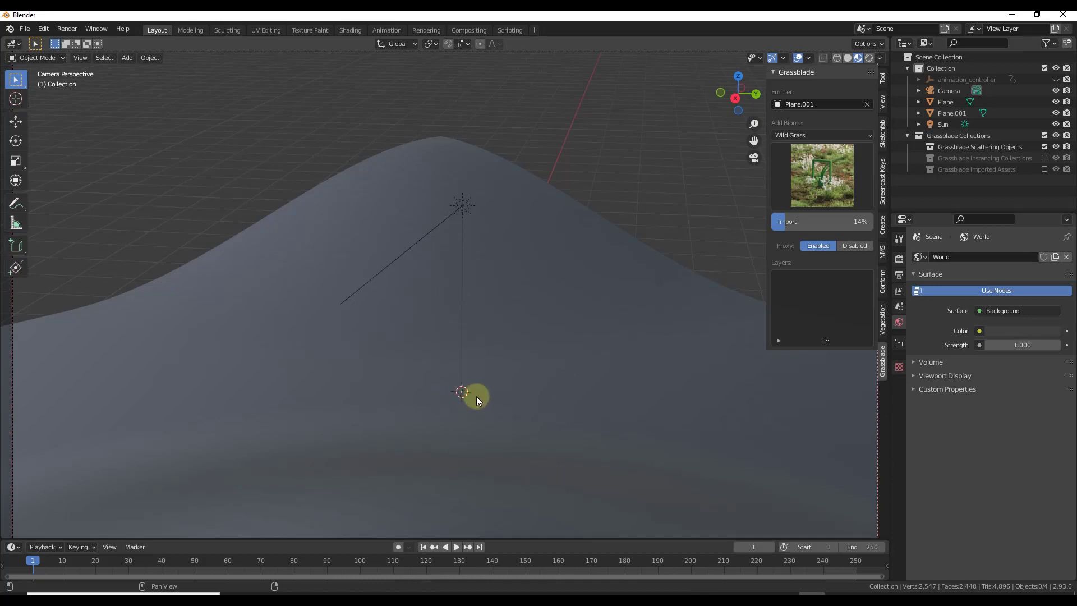
pyautogui.click(786, 220)
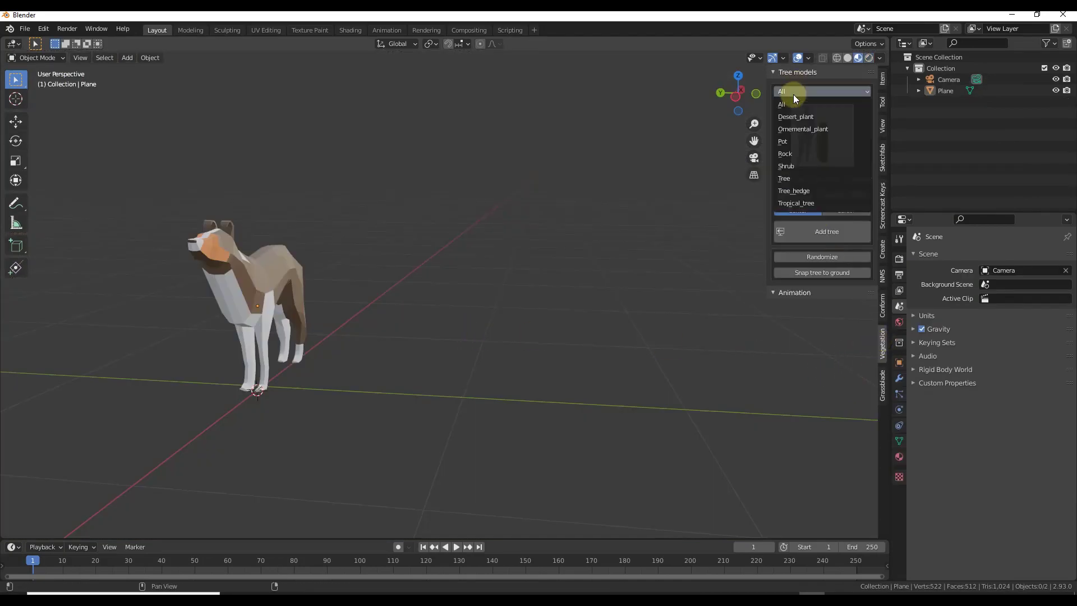
# Set Tree models to Tree and add an American beech tree.
pyautogui.click(784, 178)
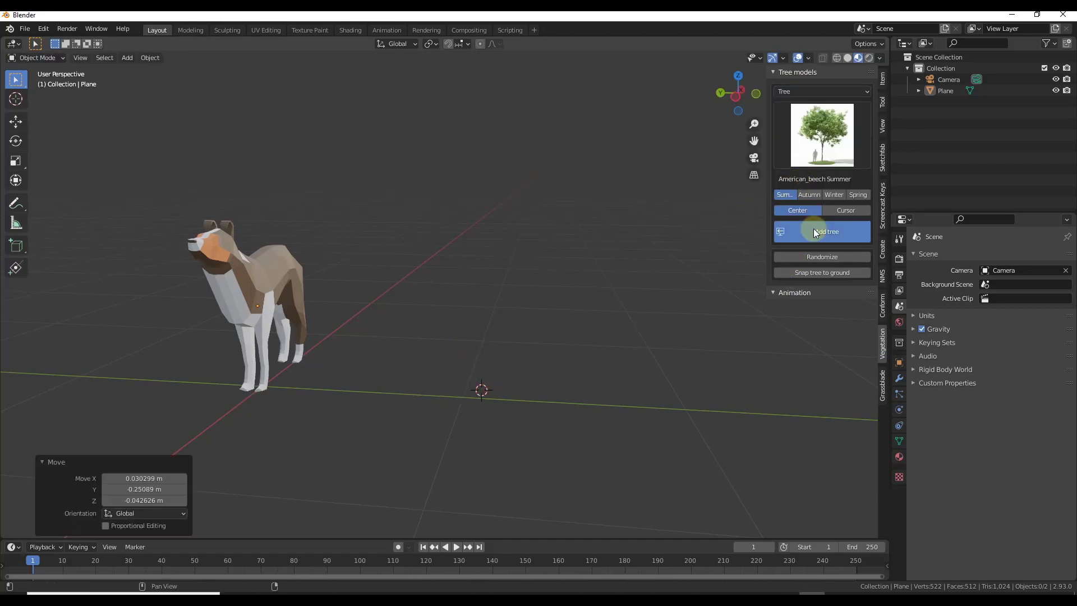
pyautogui.click(826, 231)
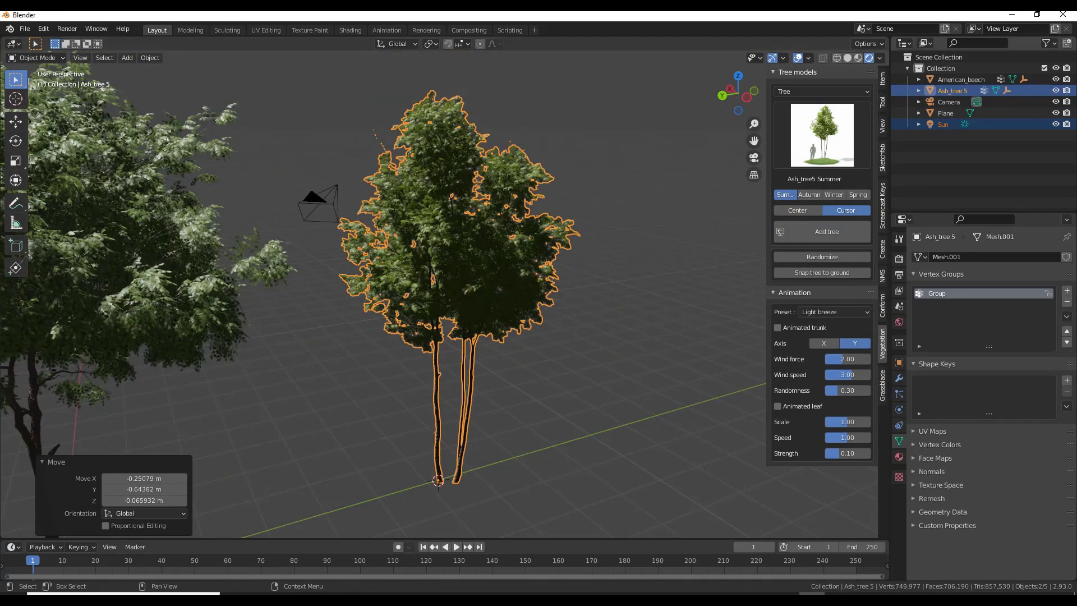
pyautogui.moveTo(384, 270)
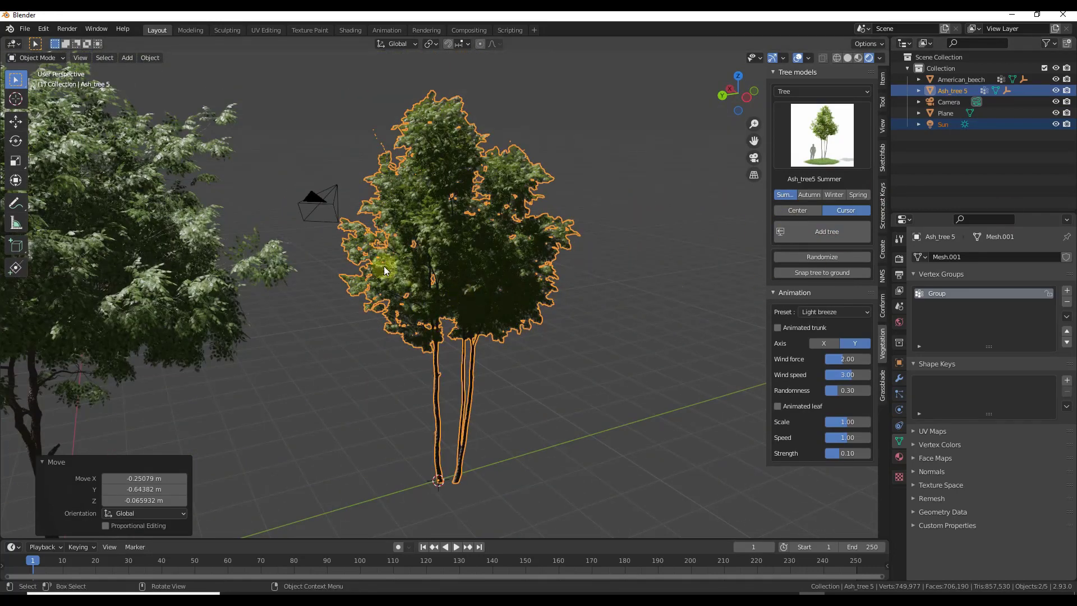